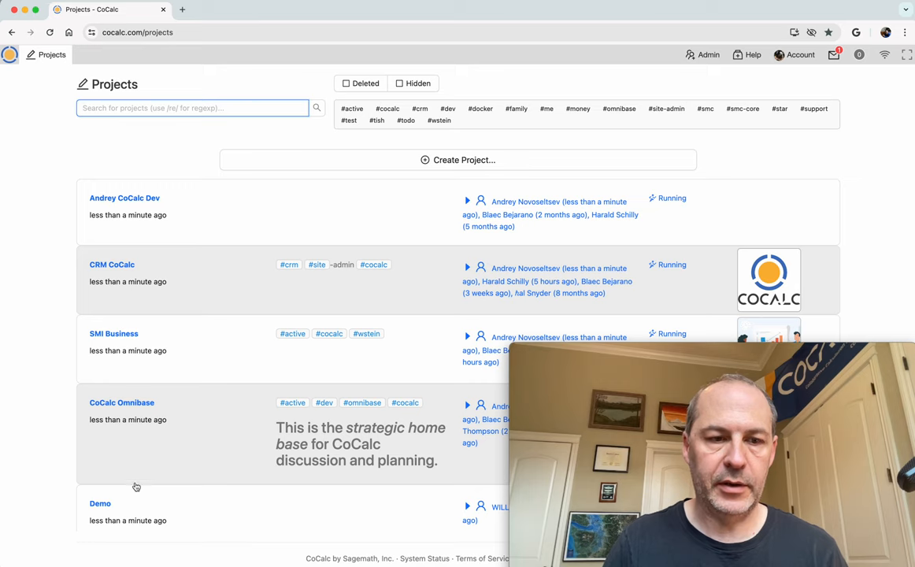
- Open the Demo project and view its Servers page with the deprovisioned Anaconda server
left_click(100, 503)
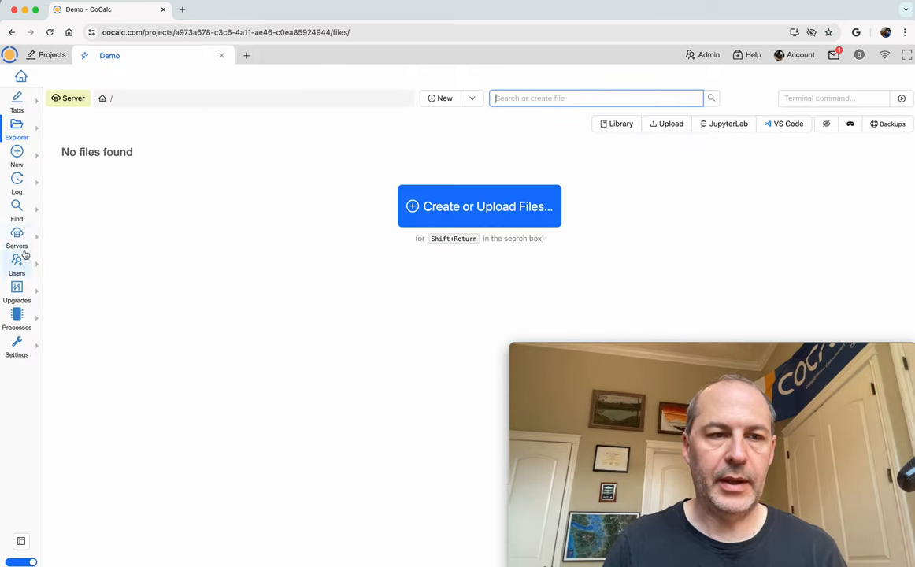
left_click(16, 236)
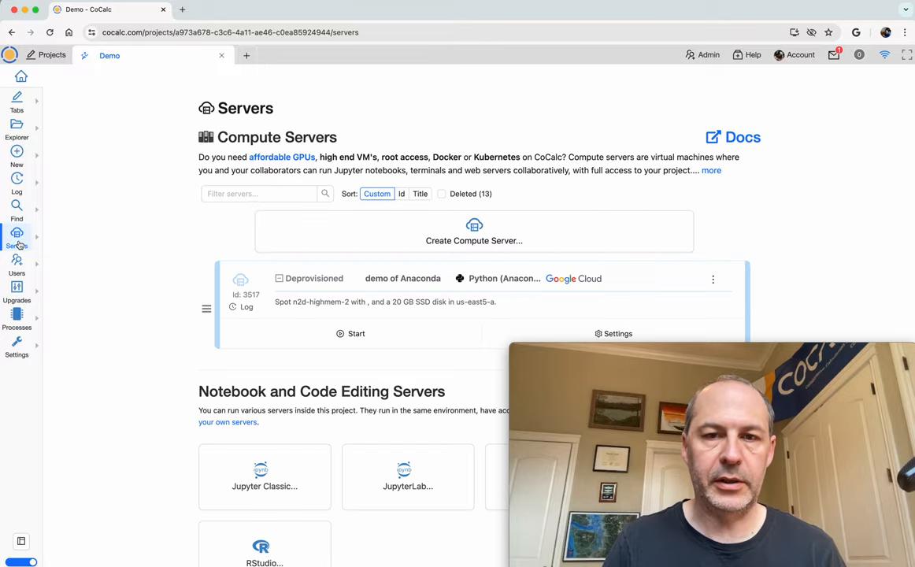
- Fill a new compute server form from the 80GB A100 GPU Hyperstack template at $3.60/hour
left_click(474, 240)
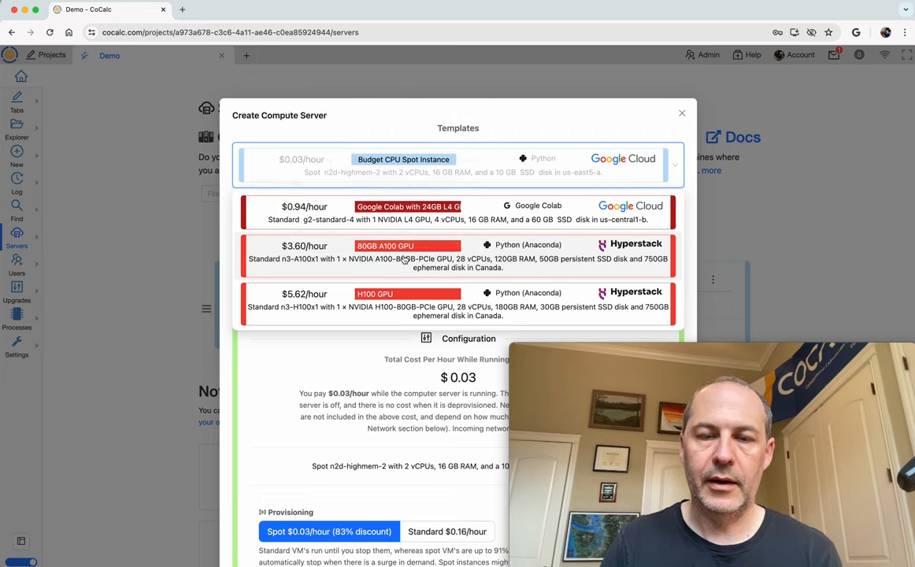
mouse_move(461, 268)
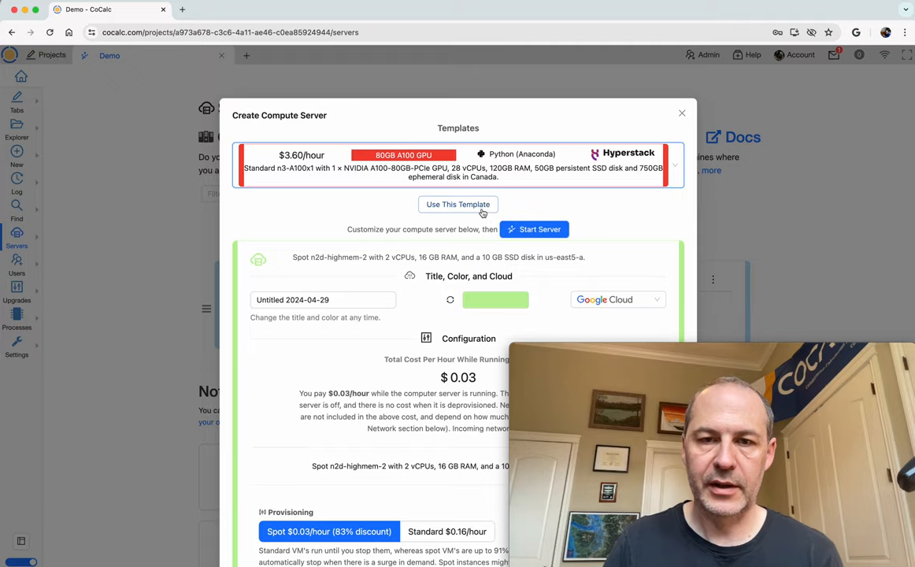
left_click(457, 204)
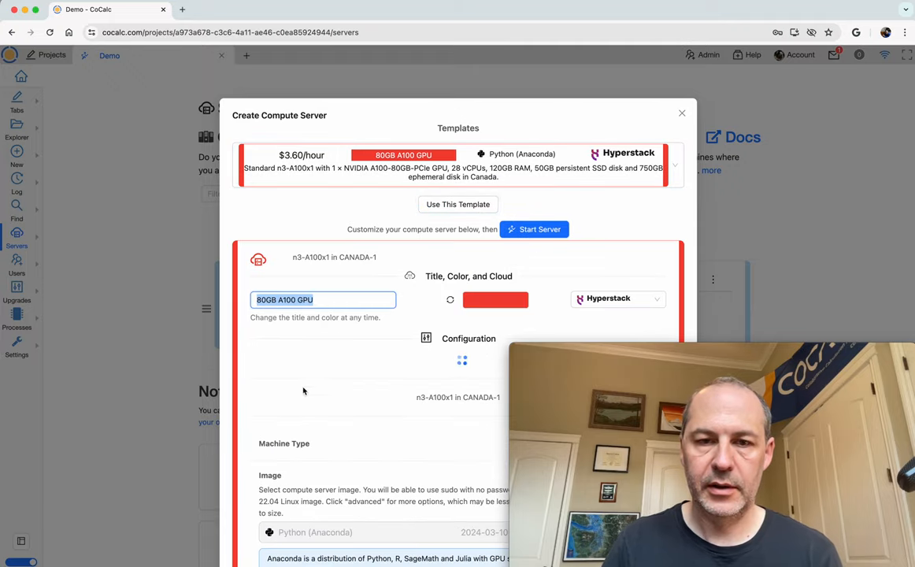
scroll("down", 3)
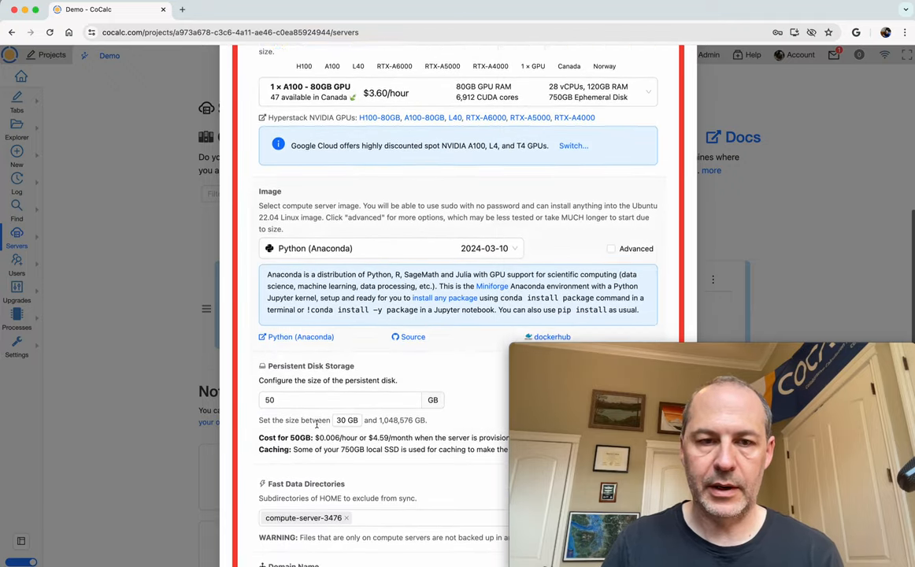
scroll("down", 3)
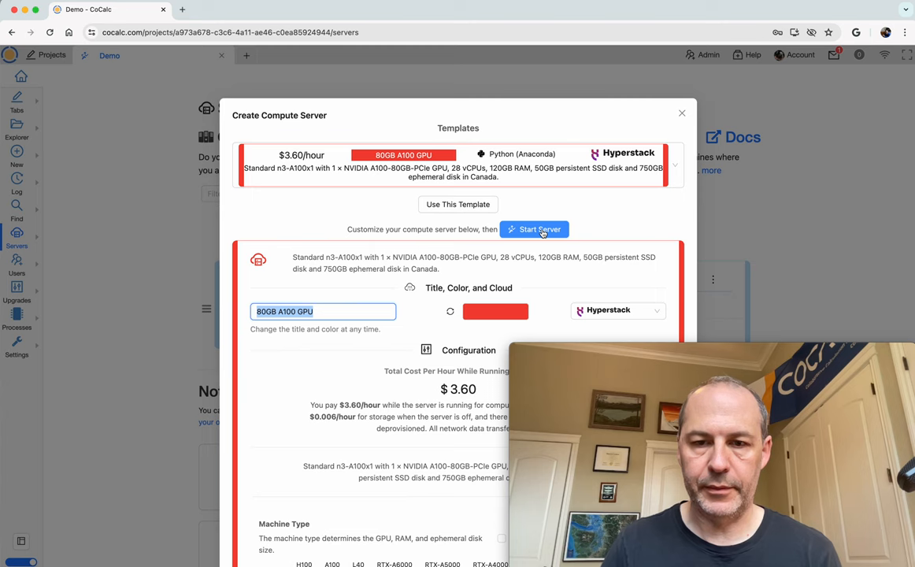
- Create and start the 80GB A100 GPU server, then show its GPU spec popup
left_click(682, 113)
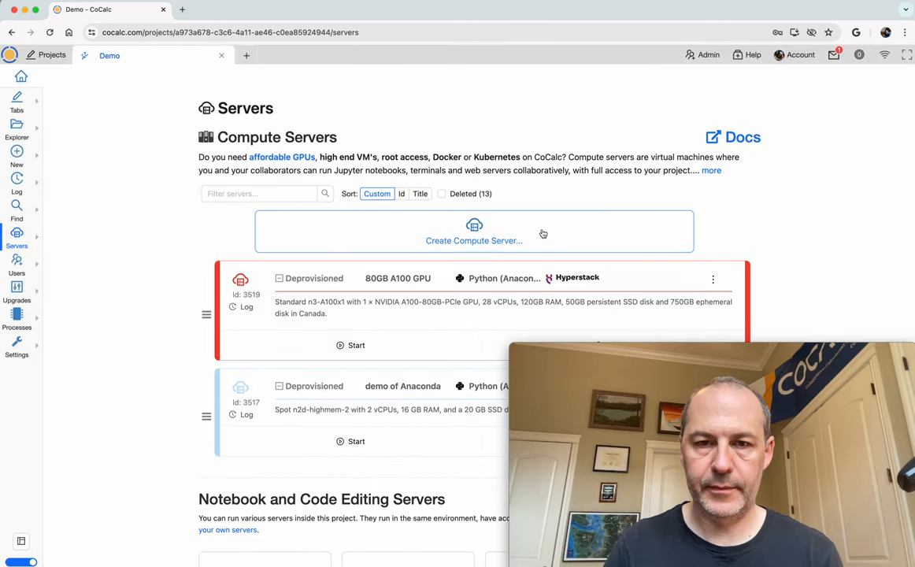
left_click(356, 344)
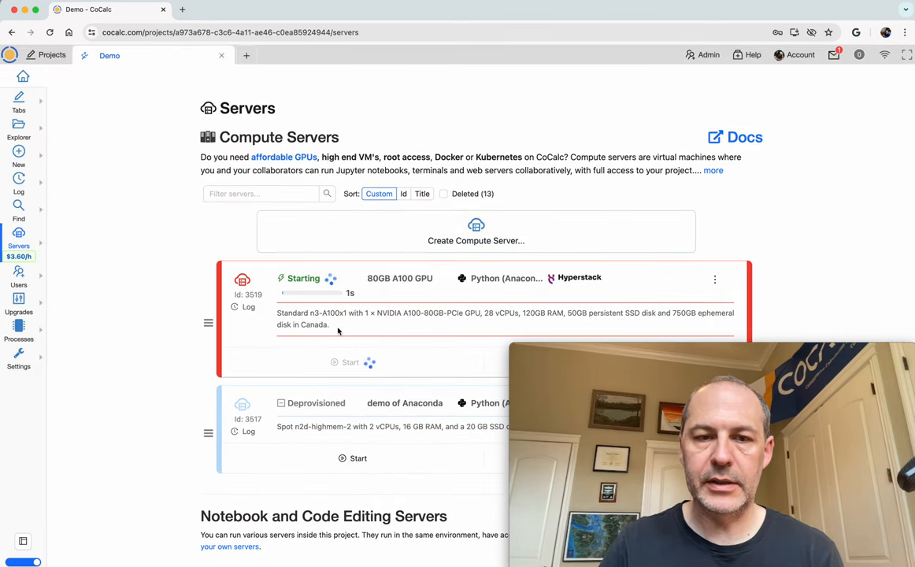
mouse_move(359, 377)
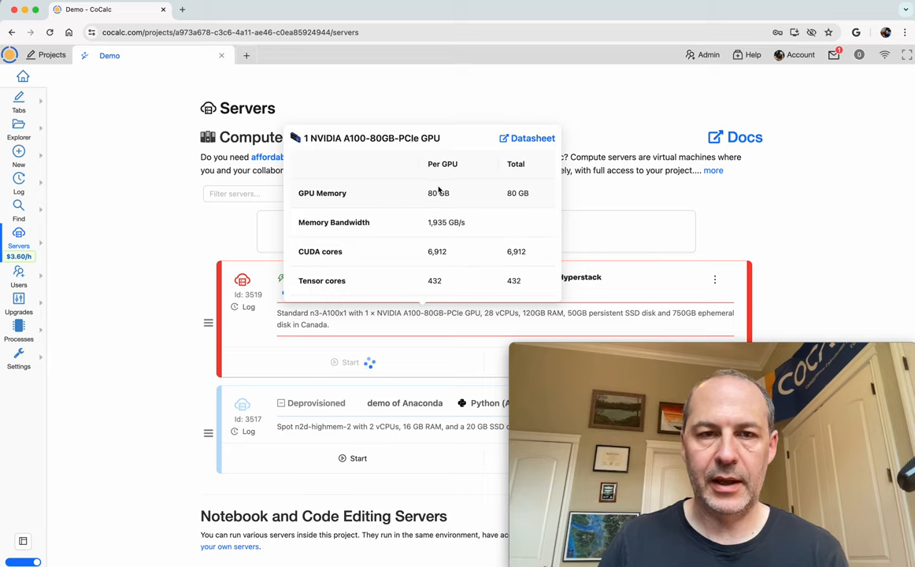
left_click(533, 138)
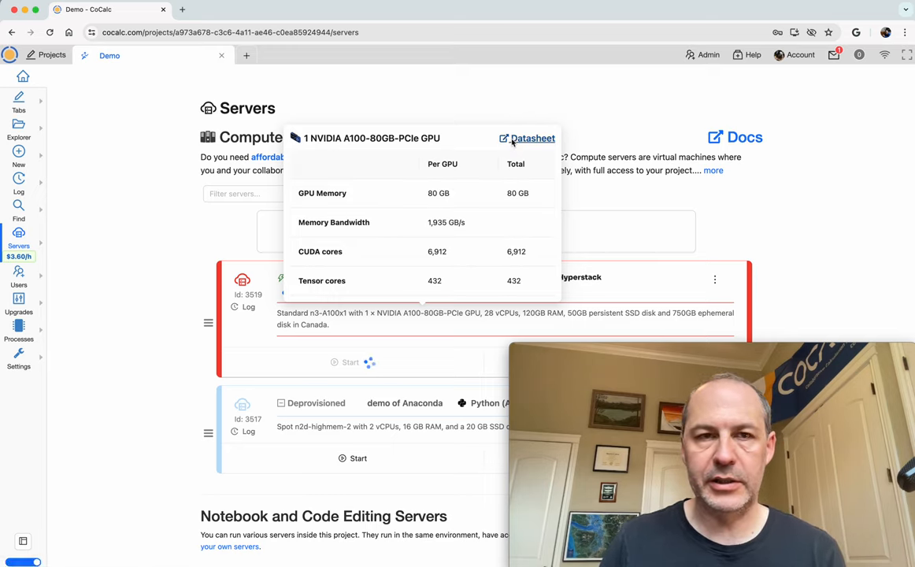
- Read the NVIDIA A100 datasheet PDF, then return to the Demo - CoCalc tab
left_click(532, 138)
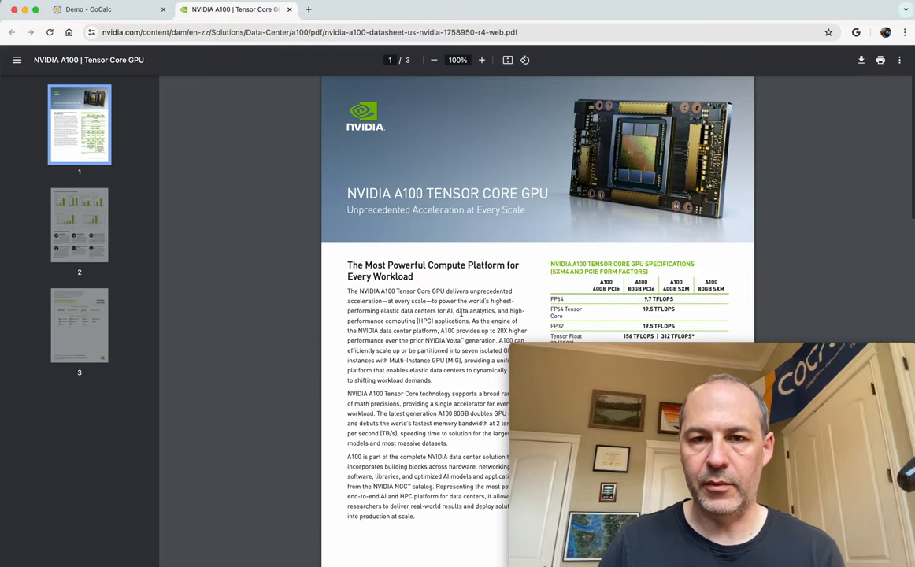
scroll("down", 3)
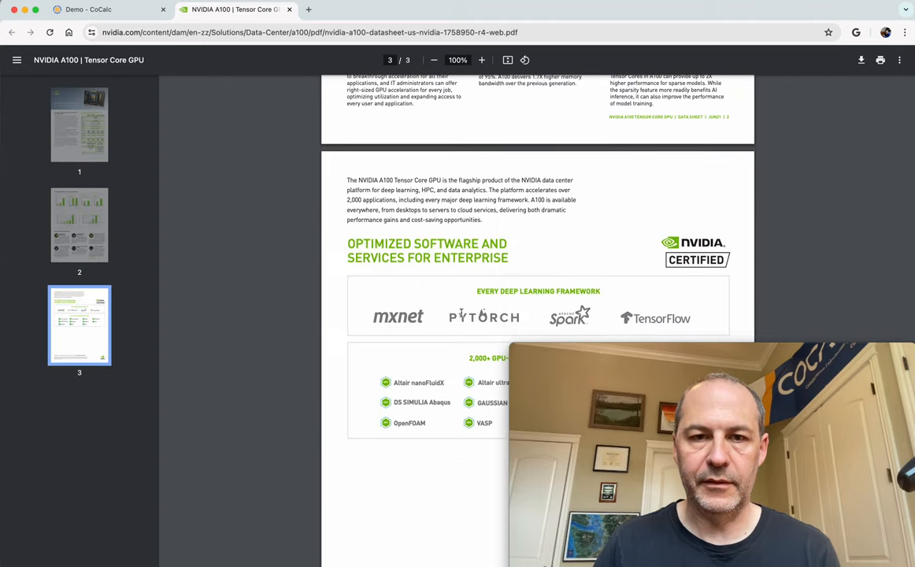
left_click(88, 10)
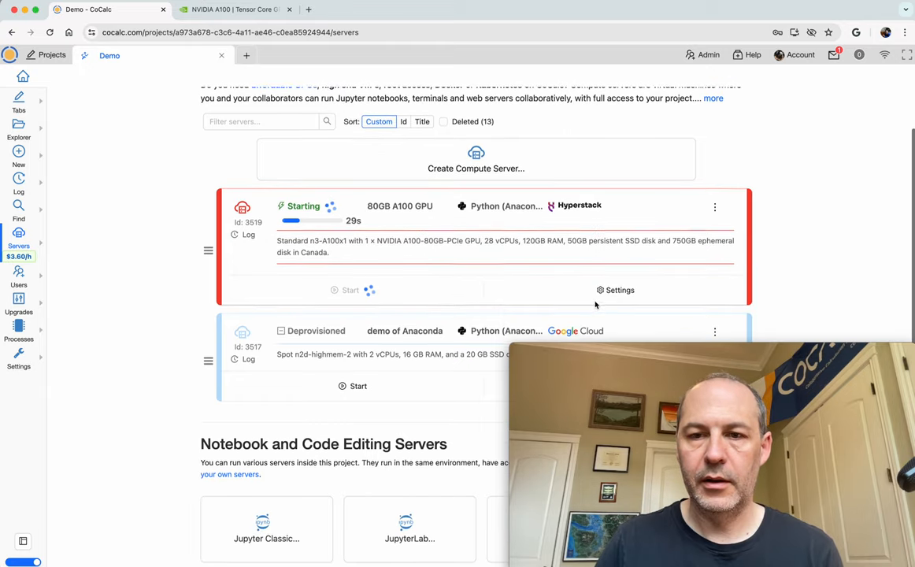
- Scroll through the 80GB A100 GPU server's Settings configuration dialog
left_click(619, 290)
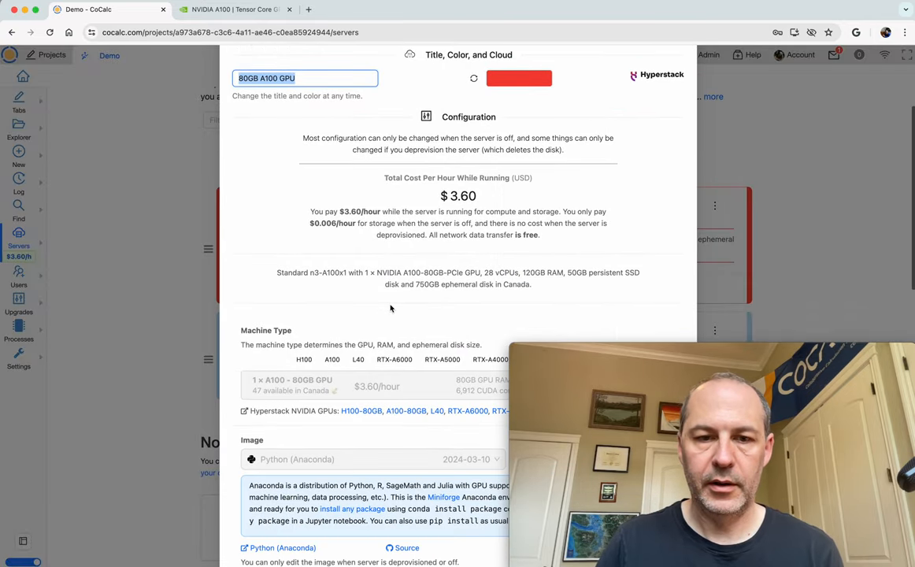
scroll("down", 3)
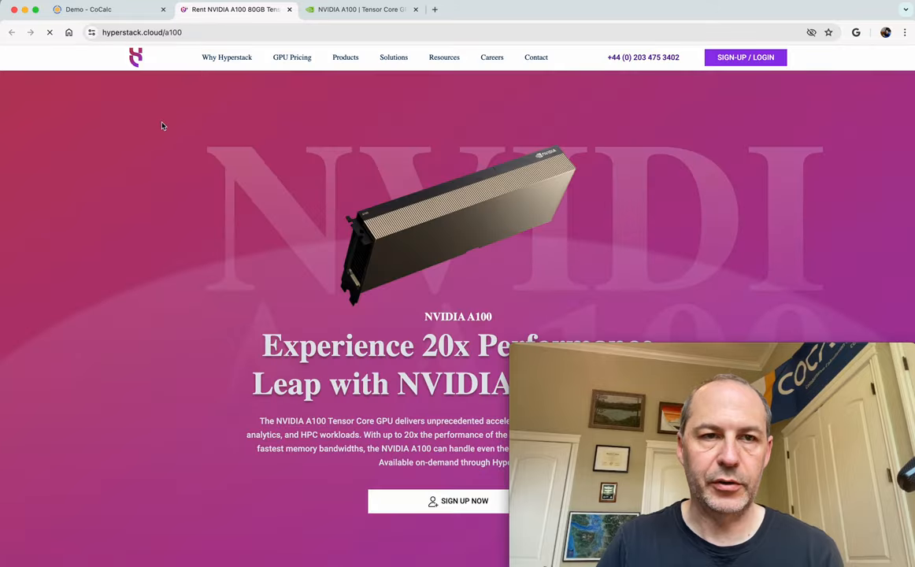
- Scroll through the Hyperstack NVIDIA A100 page's headline and description
scroll("down", 3)
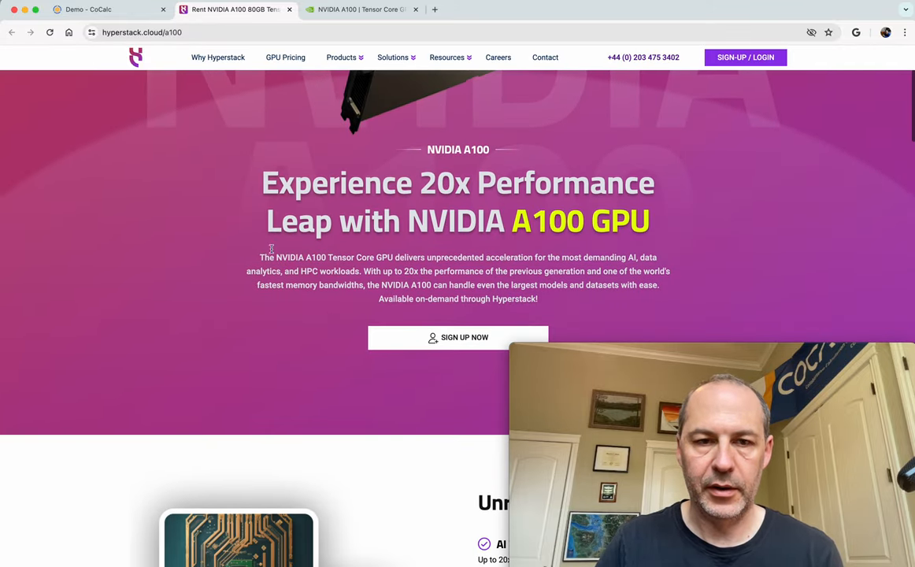
scroll("down", 3)
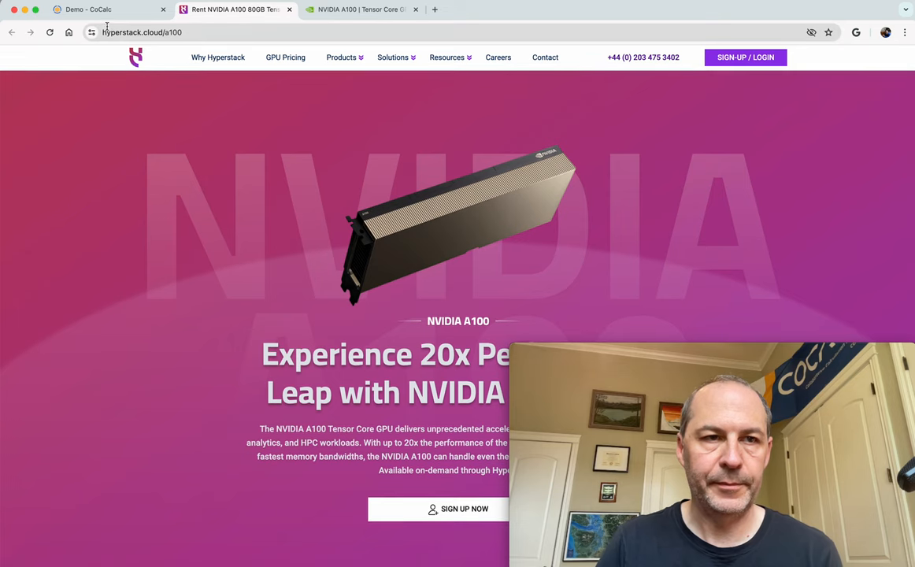
- Back in CoCalc, review the Python (Anaconda) image and 50 GB persistent disk settings
left_click(87, 8)
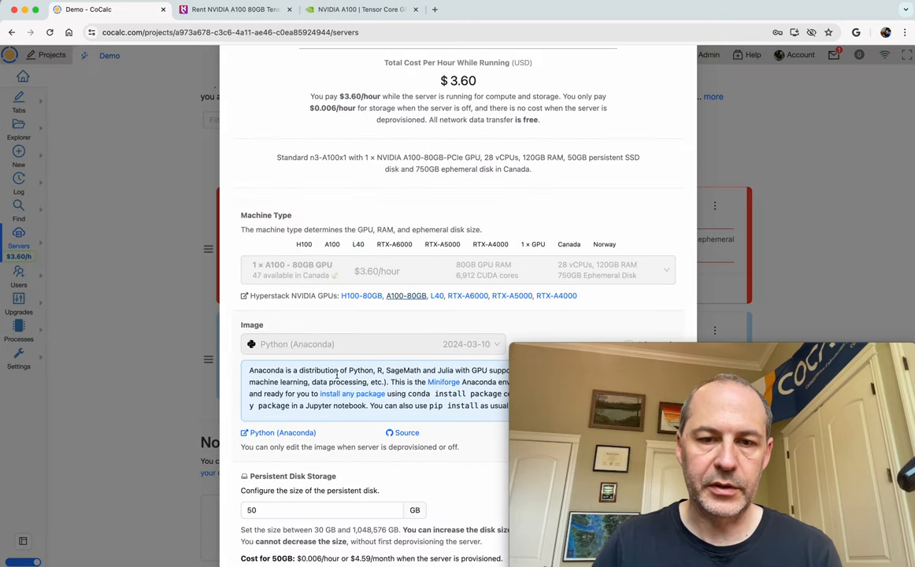
mouse_move(351, 349)
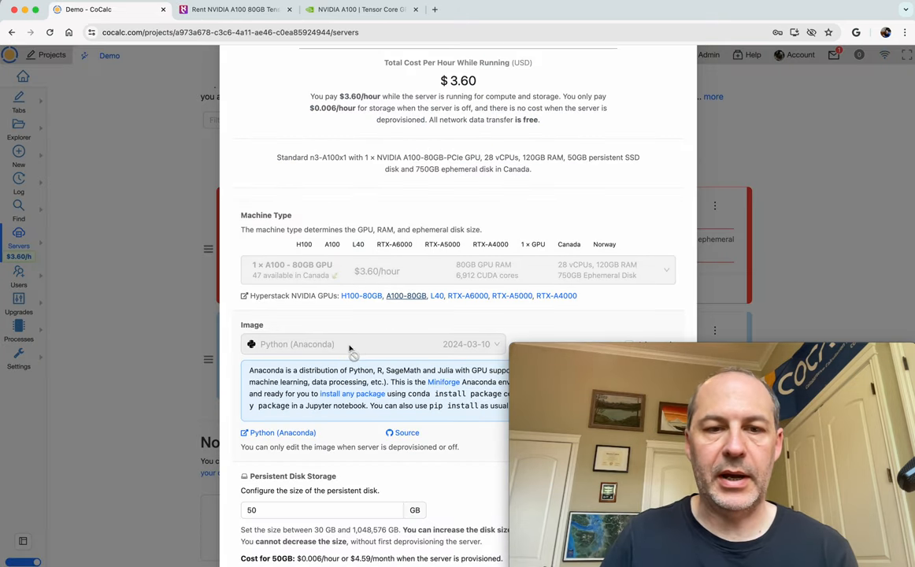
scroll("down", 3)
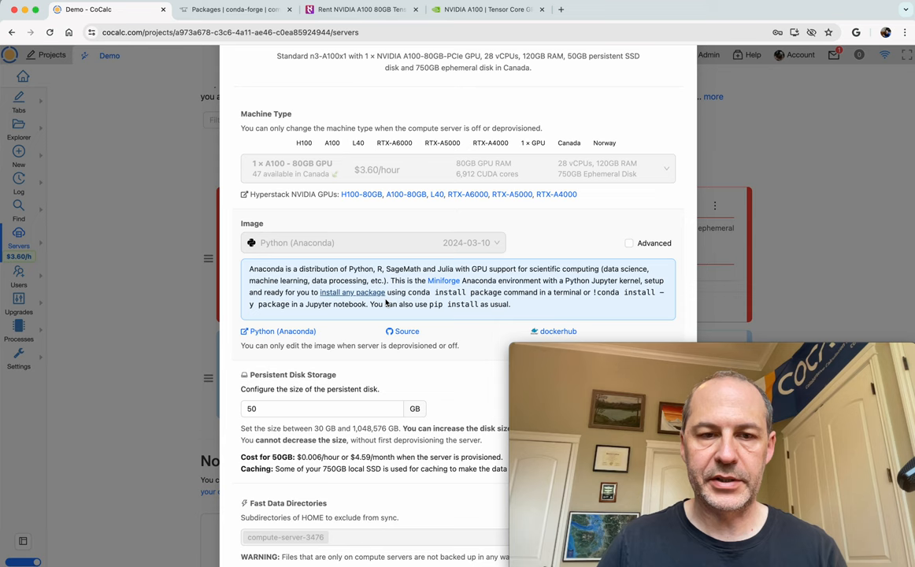
scroll("down", 3)
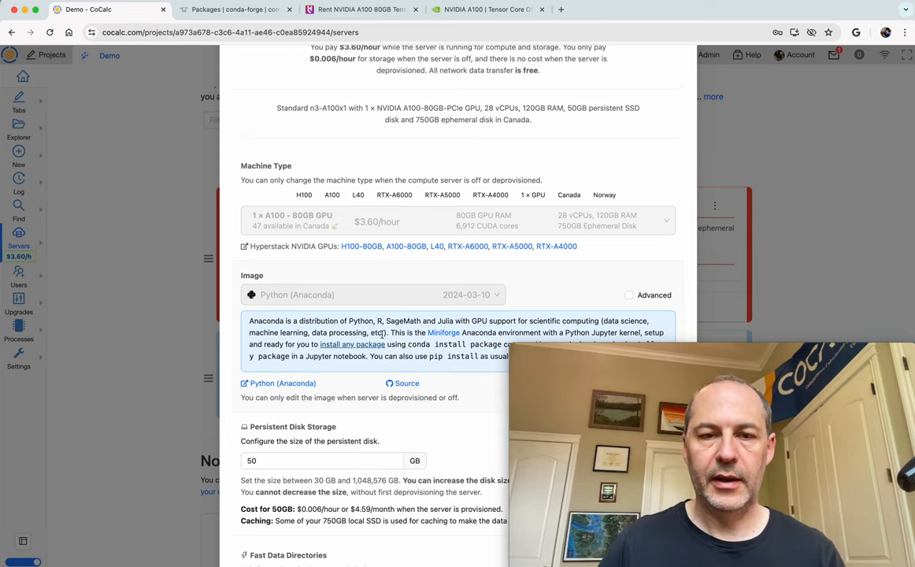
scroll("down", 3)
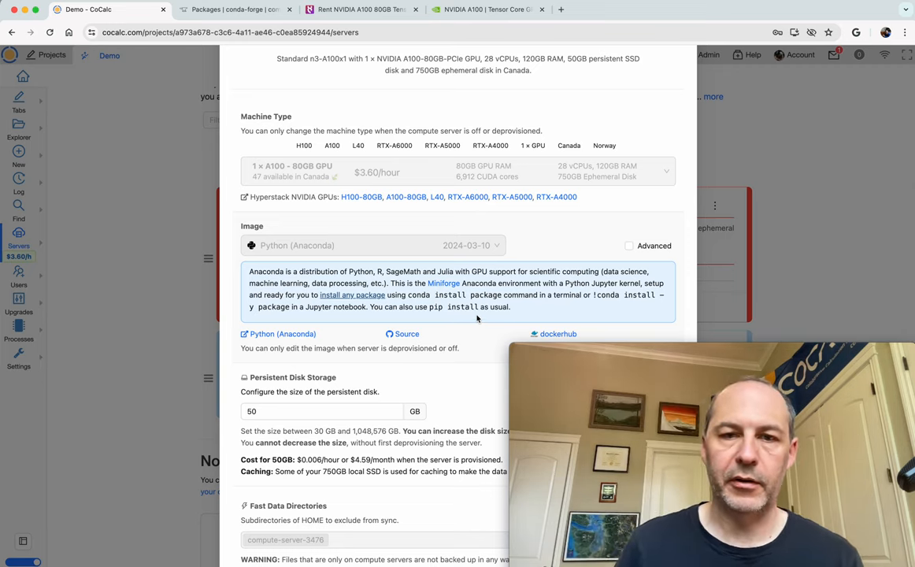
scroll("down", 3)
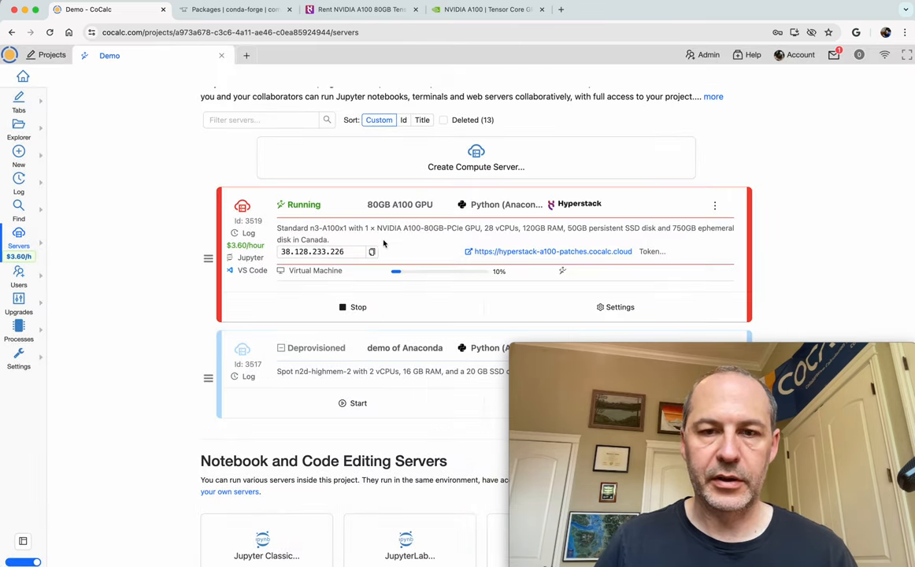
mouse_move(415, 270)
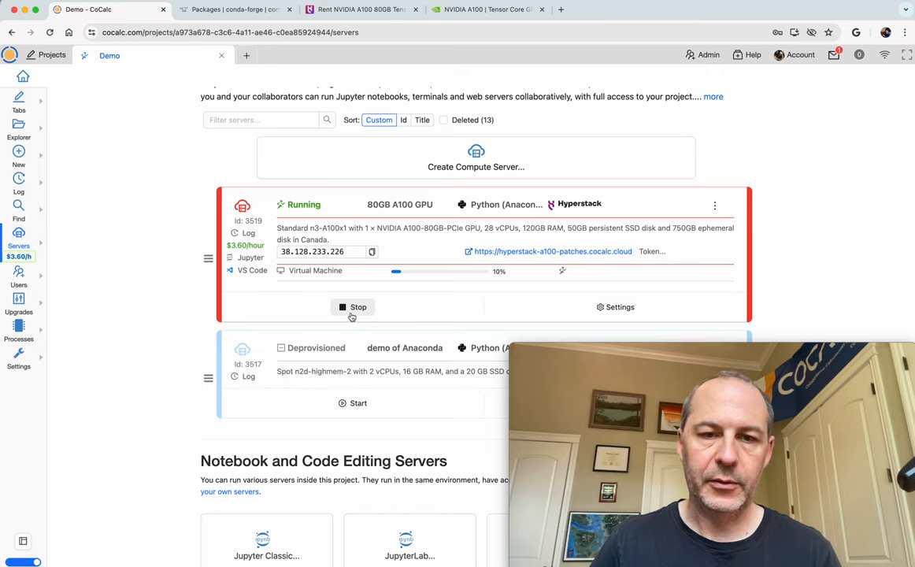
mouse_move(358, 307)
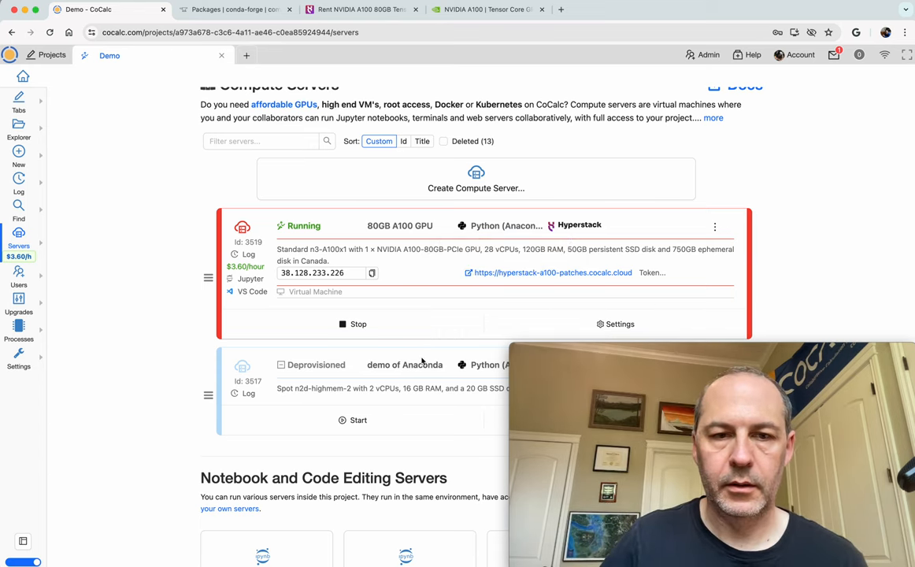
mouse_move(407, 304)
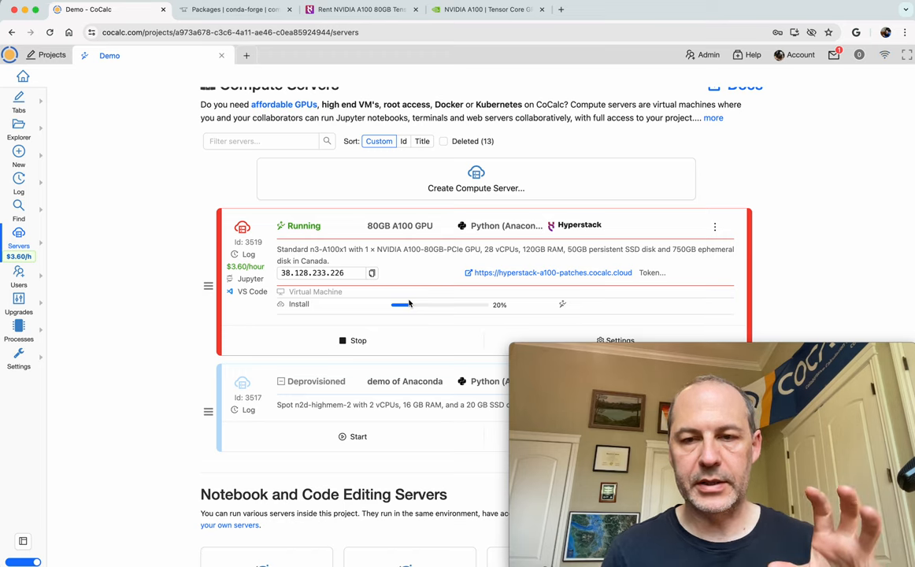
mouse_move(410, 250)
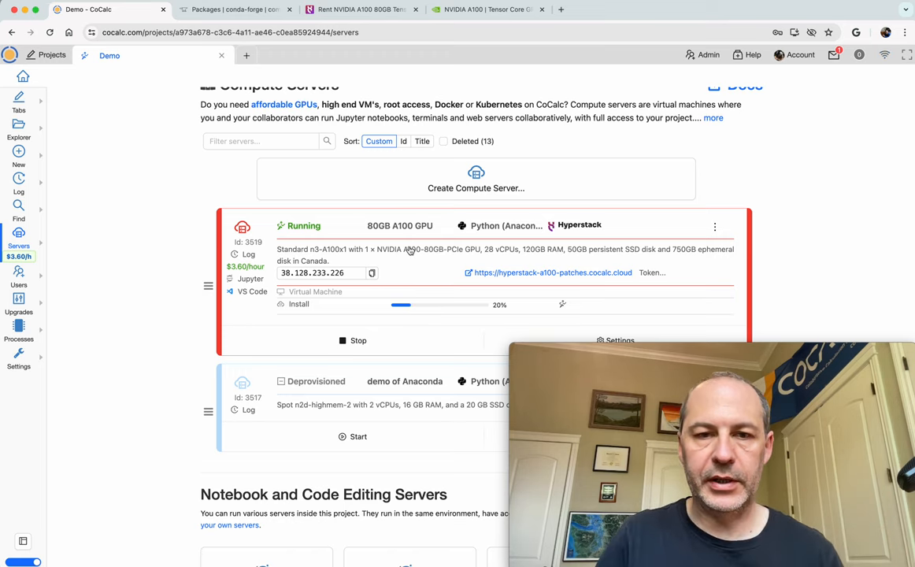
mouse_move(691, 252)
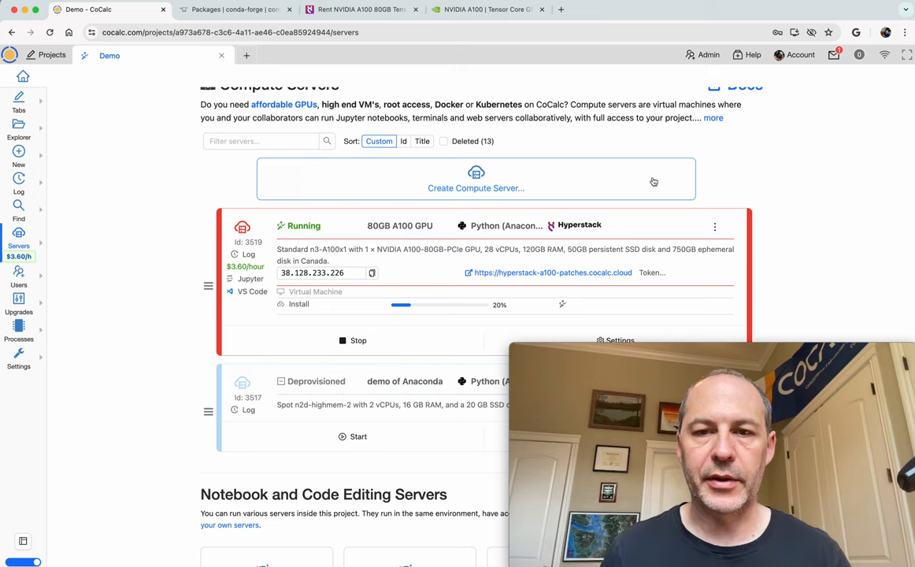
mouse_move(610, 260)
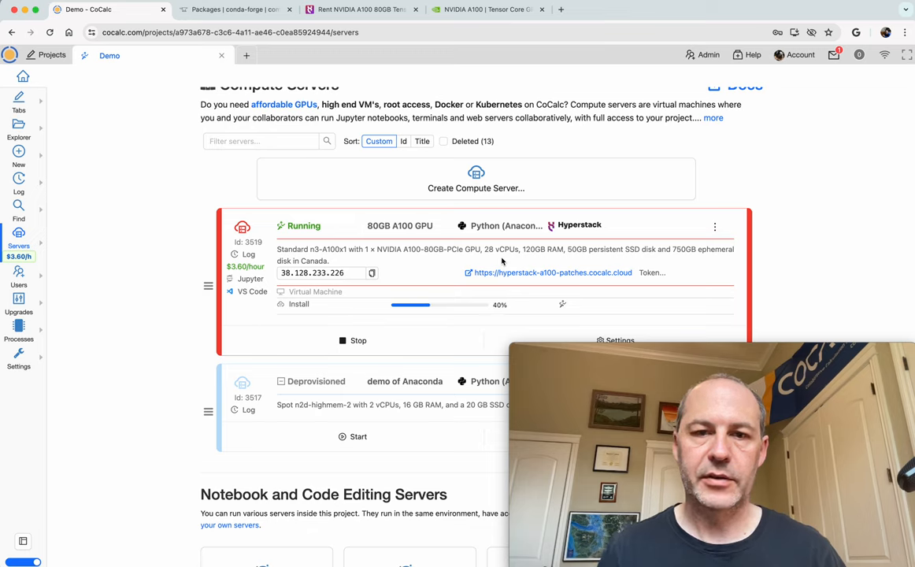
mouse_move(683, 254)
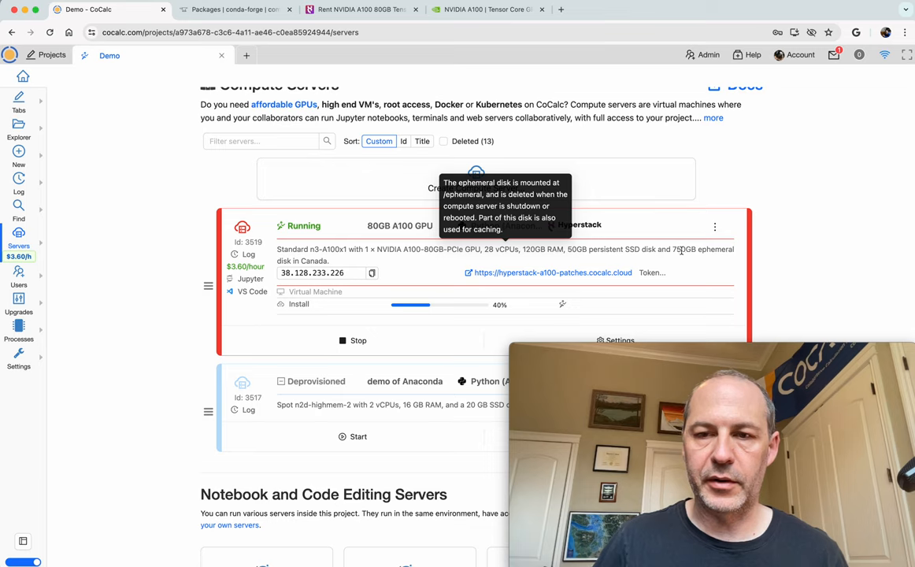
mouse_move(647, 249)
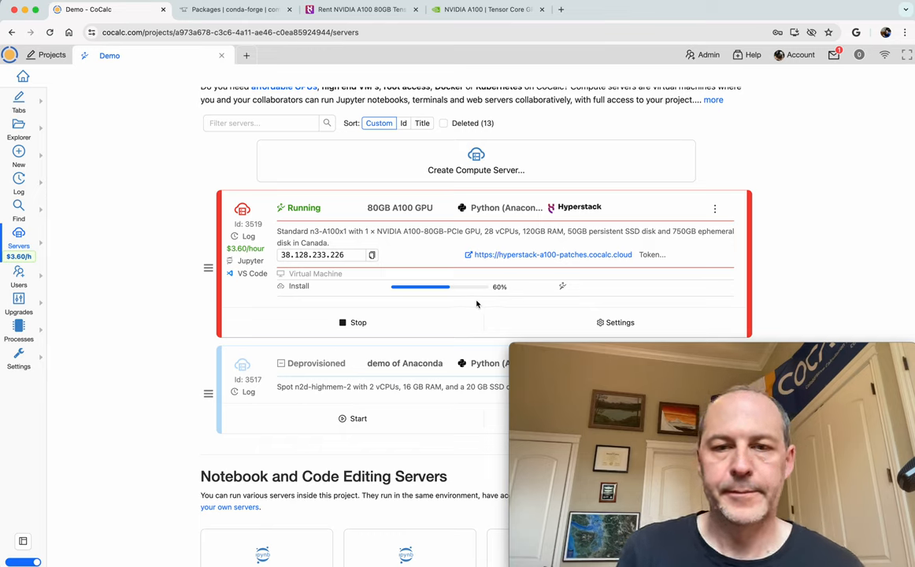
scroll("down", 3)
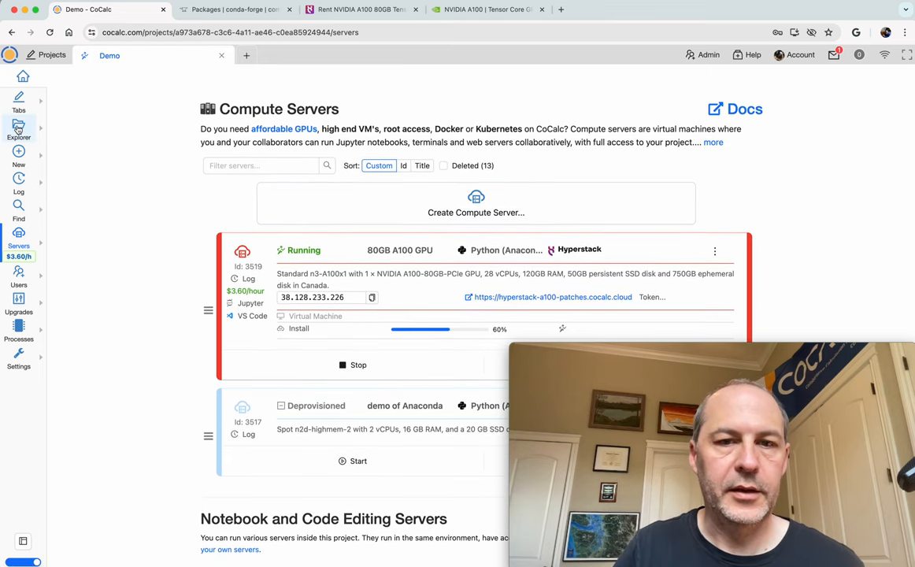
- Create and open the Linux terminal anaconda-gpu.term in the Demo project
left_click(19, 130)
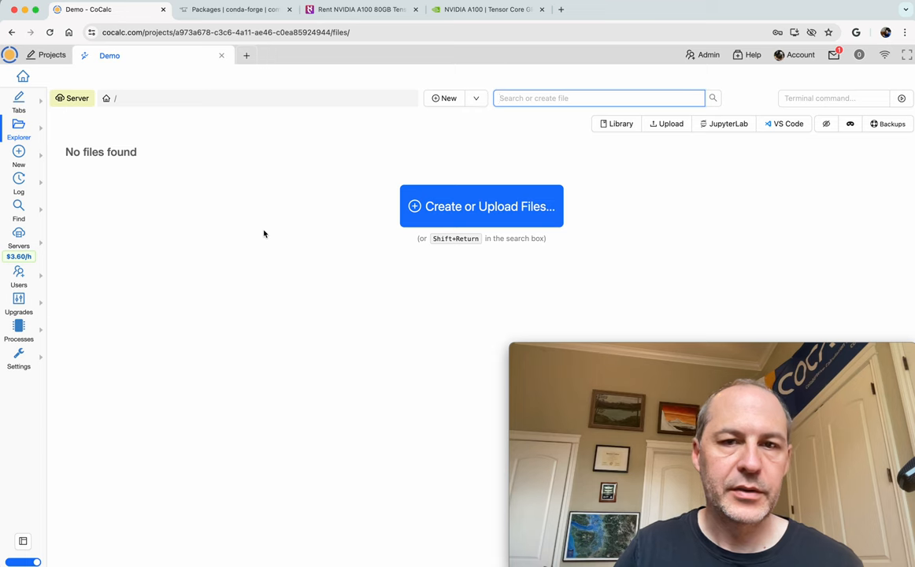
left_click(481, 206)
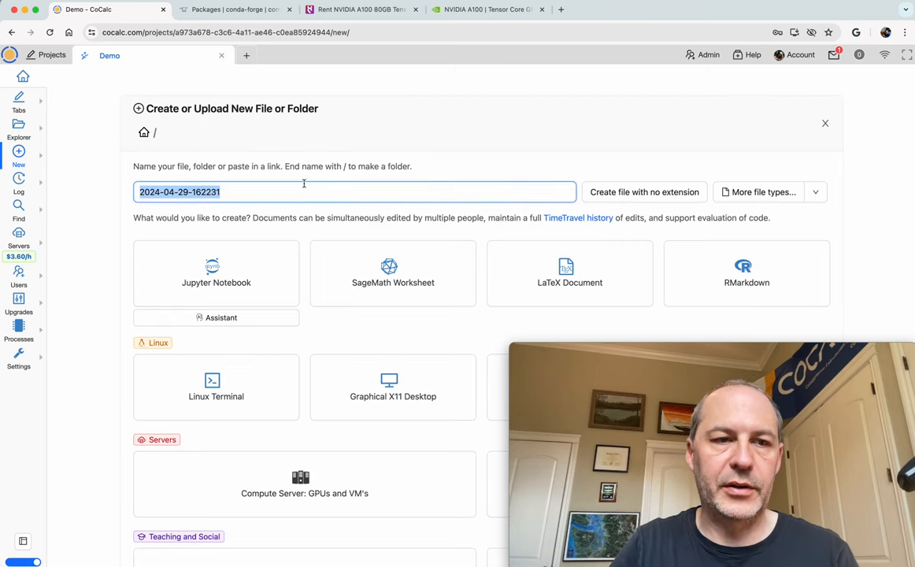
type("a")
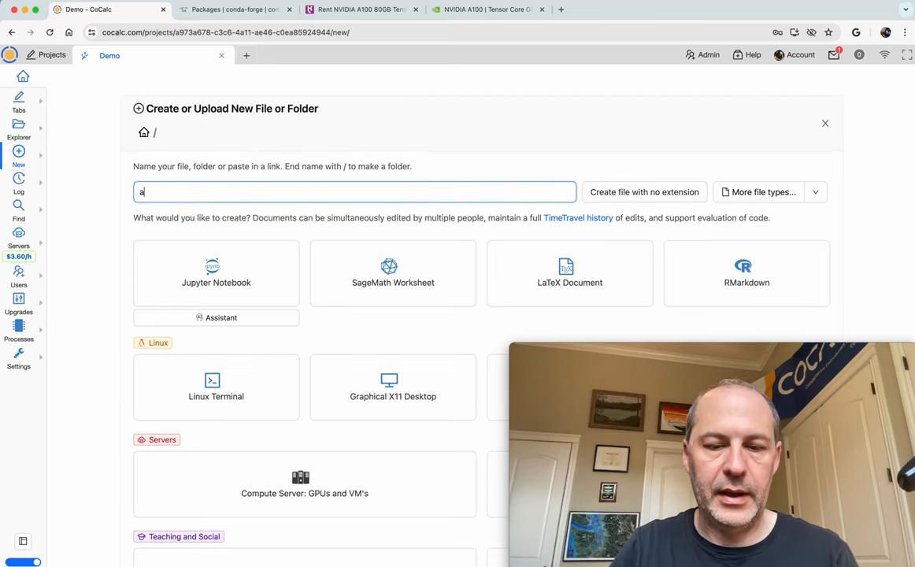
type("naconda-gpu")
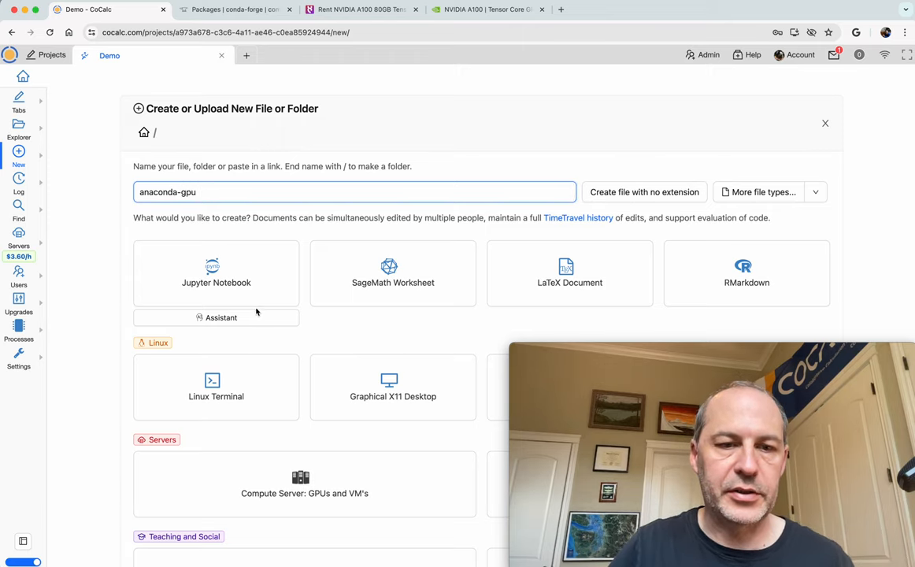
left_click(216, 387)
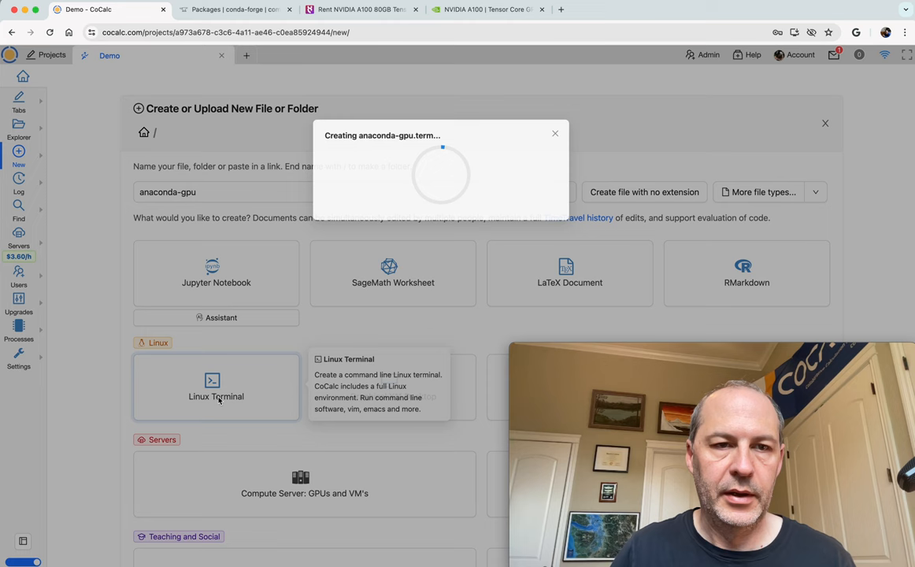
left_click(216, 386)
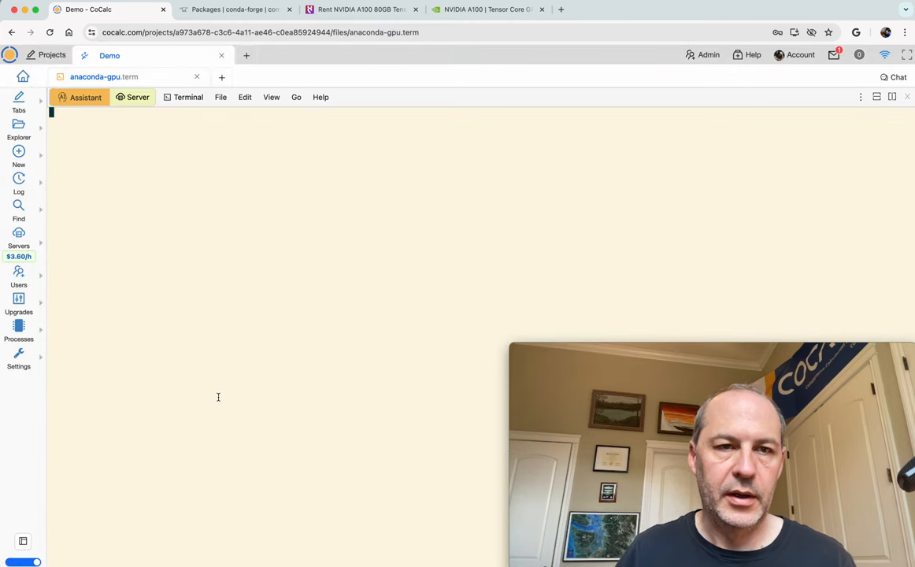
- Check the terminal's server list without switching, then try sudo su and nvidia-smi
left_click(133, 97)
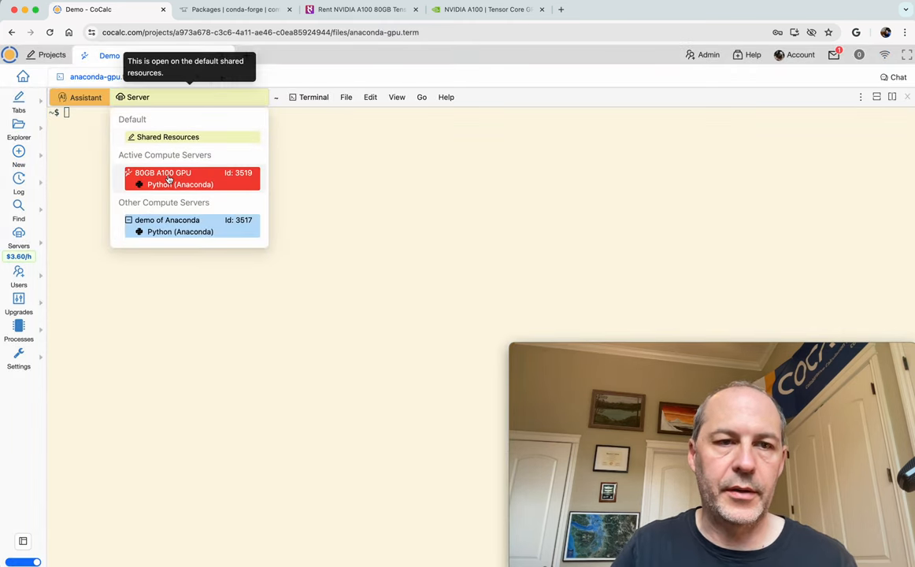
left_click(109, 55)
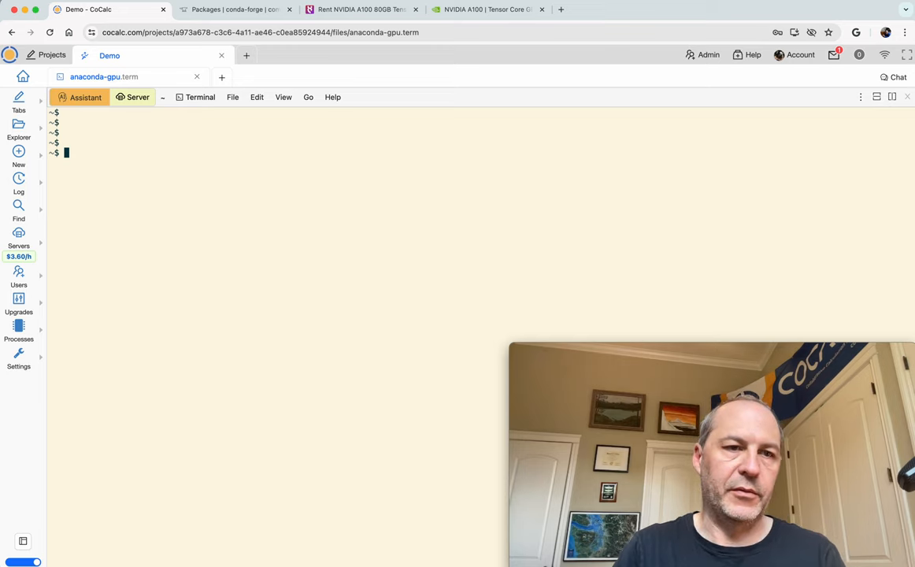
type("sudo su")
type("nvidia-smi")
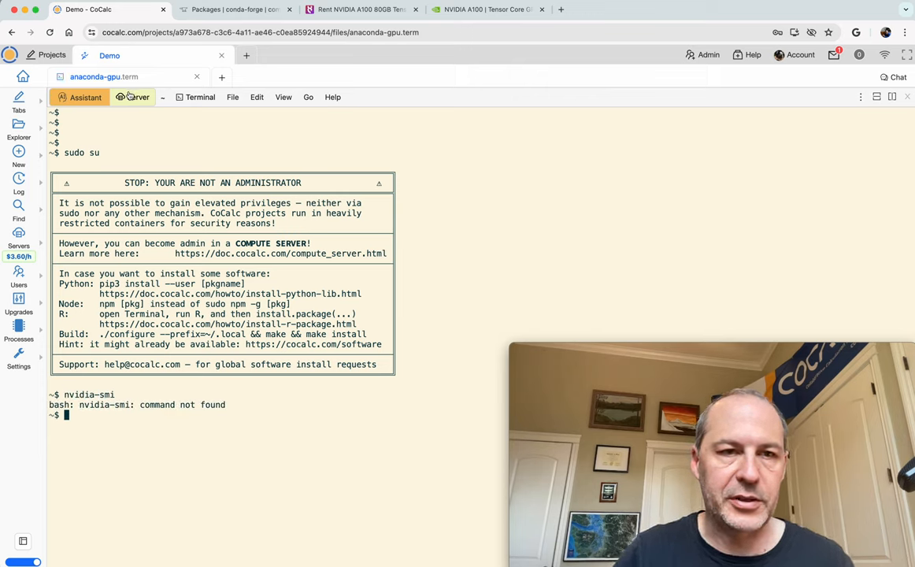
- Run the anaconda-gpu terminal on the 80GB A100 GPU server, confirming the switch
left_click(133, 97)
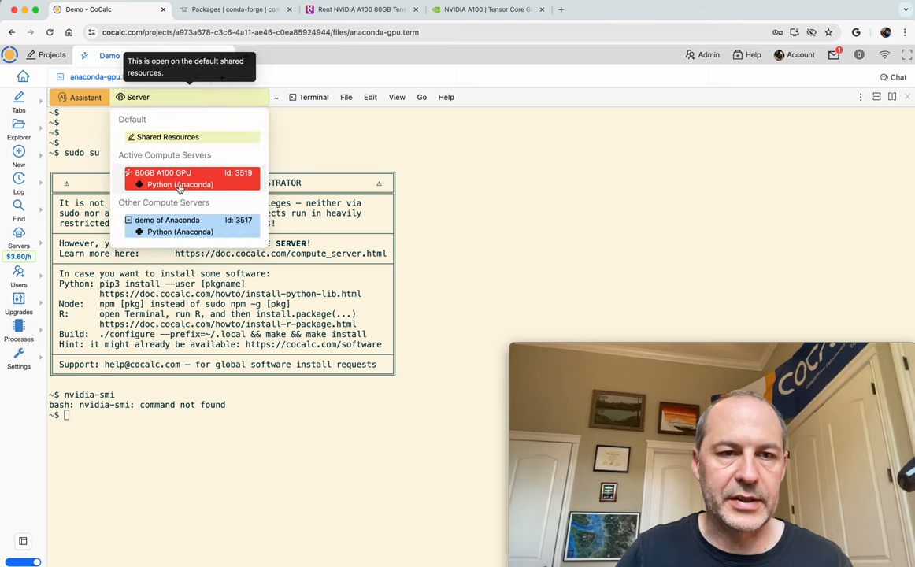
left_click(180, 178)
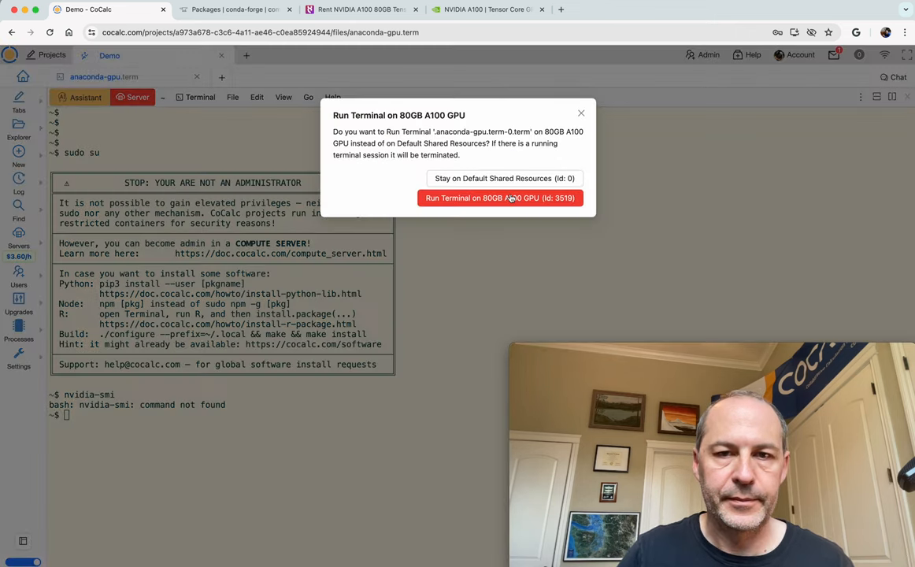
left_click(499, 198)
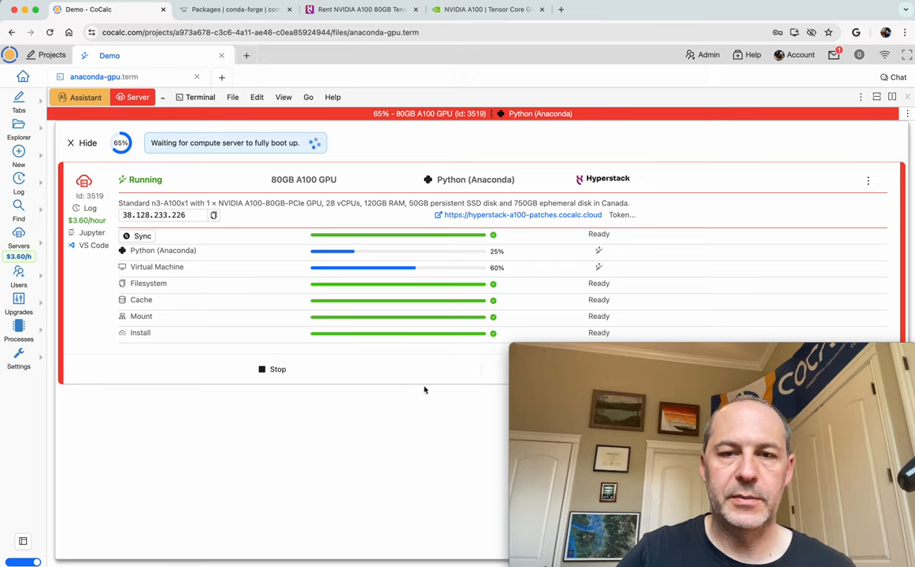
mouse_move(464, 329)
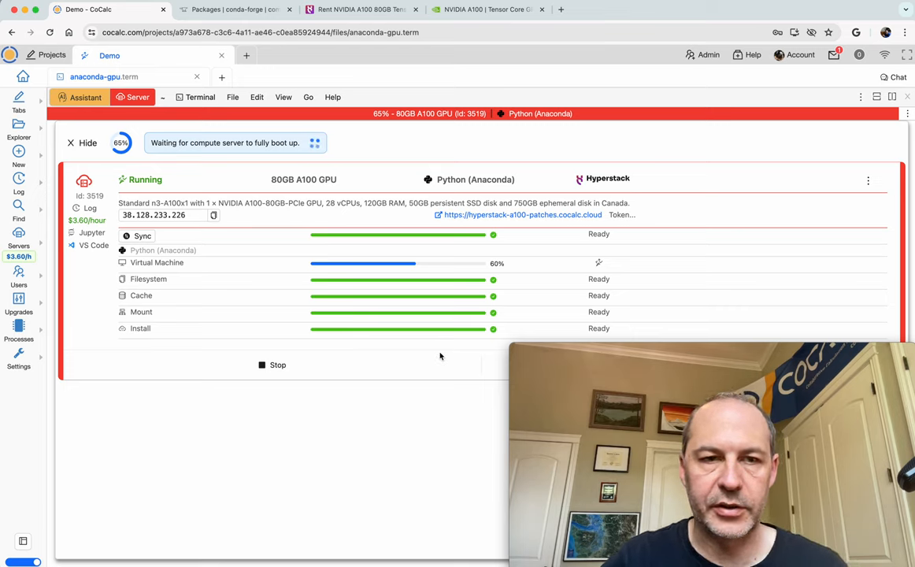
mouse_move(372, 303)
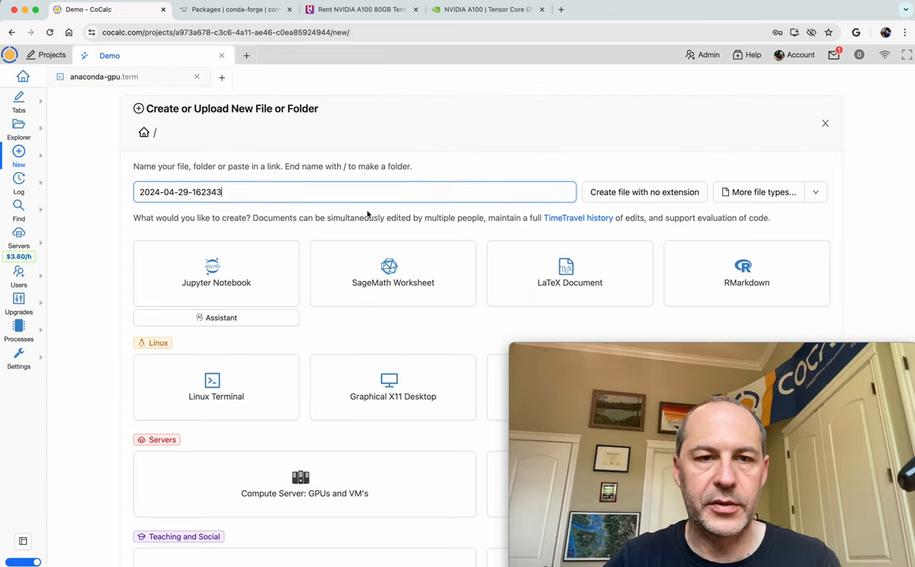
- Create a Jupyter notebook named anaconda-gpu and put it on the 80GB A100 GPU server
type("anaconda")
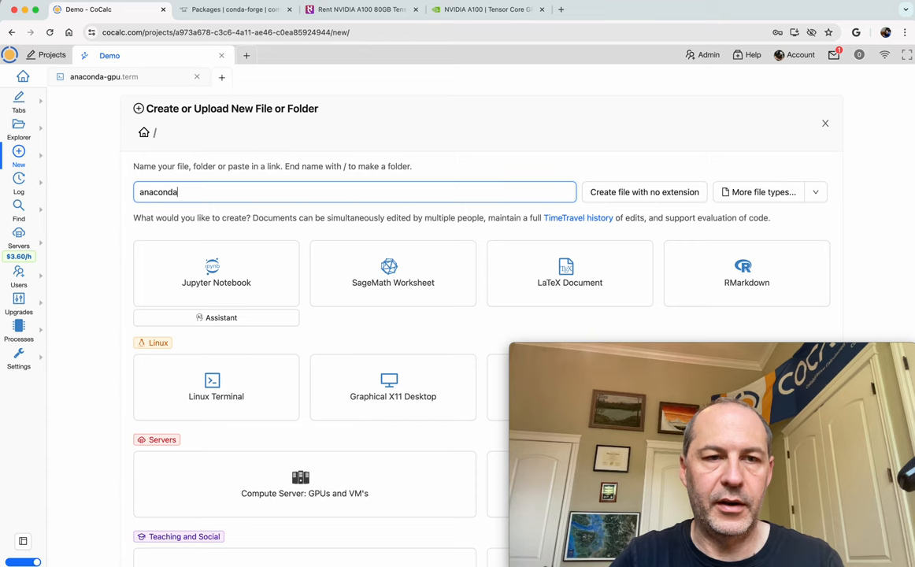
type("-gpu")
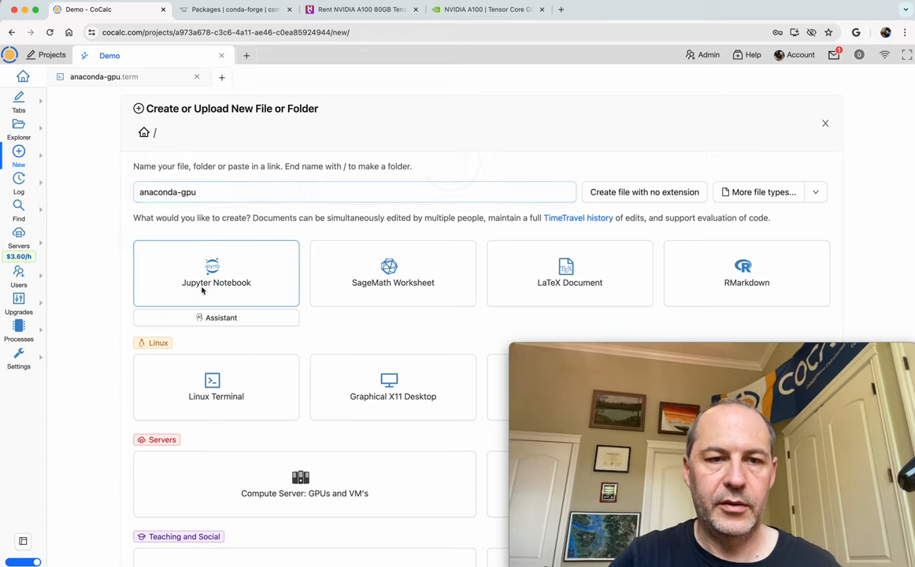
left_click(216, 273)
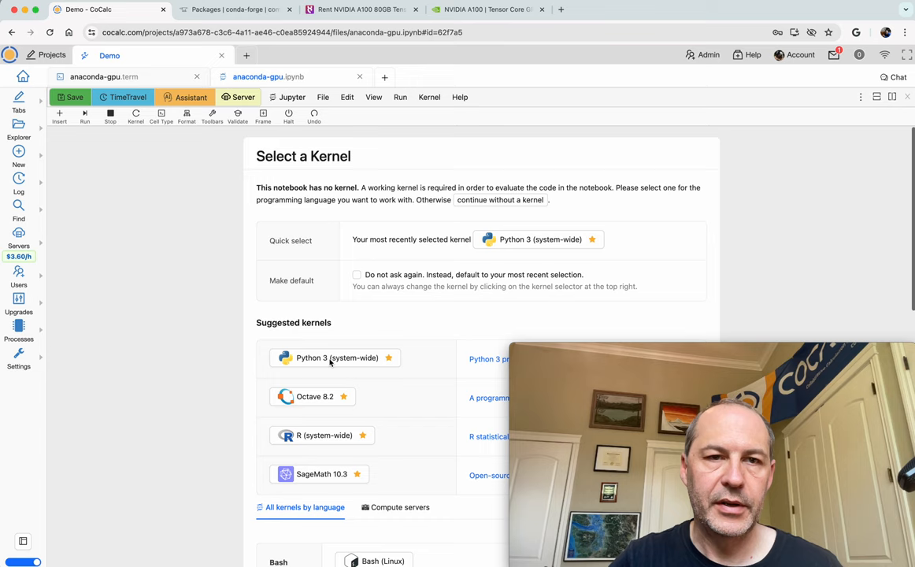
left_click(238, 97)
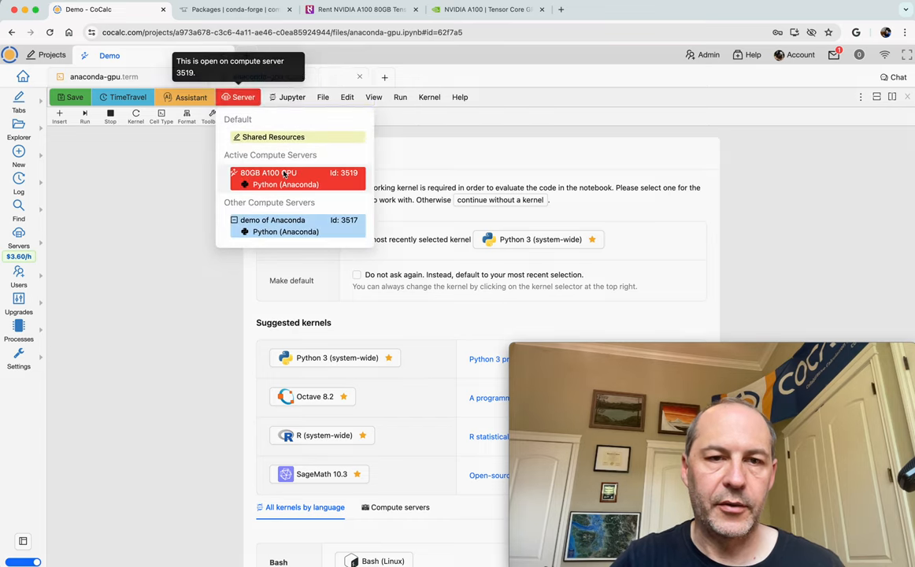
left_click(286, 178)
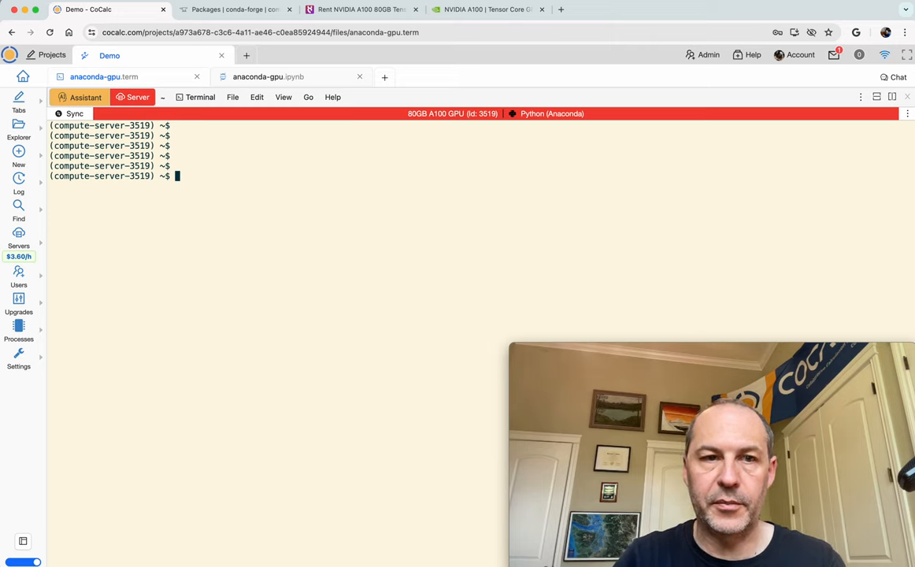
- Run nvidia-smi and highlight the NVIDIA A100 80GB GPU name in the output
type("nvidia-smi")
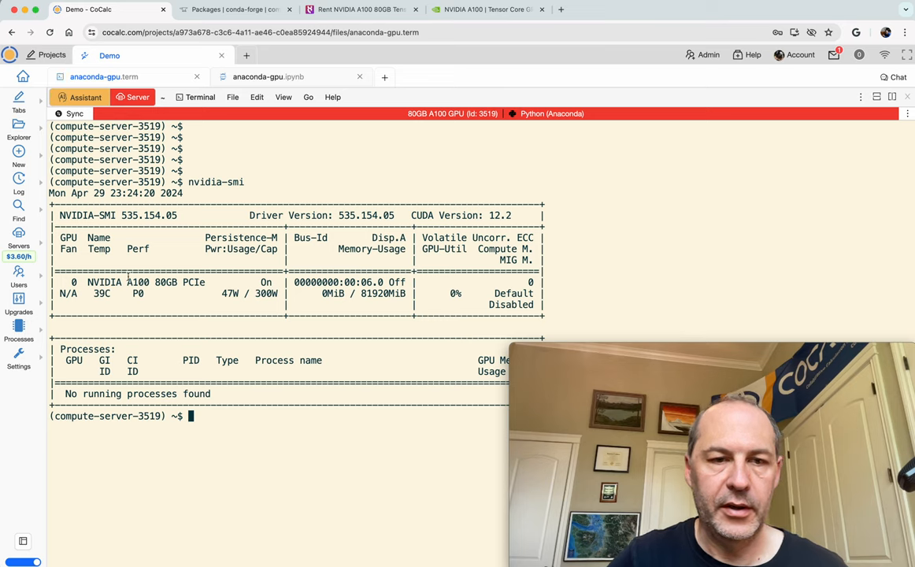
double_click(134, 282)
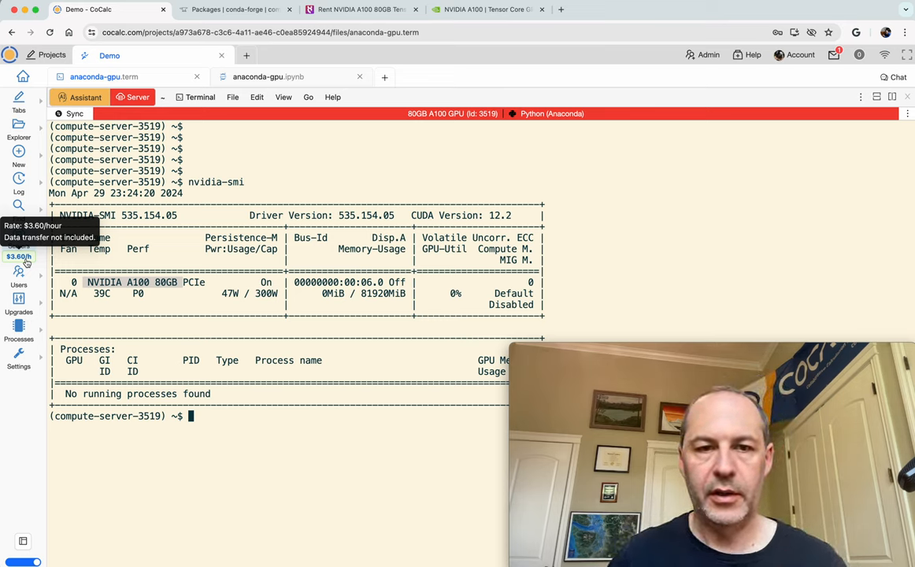
mouse_move(229, 356)
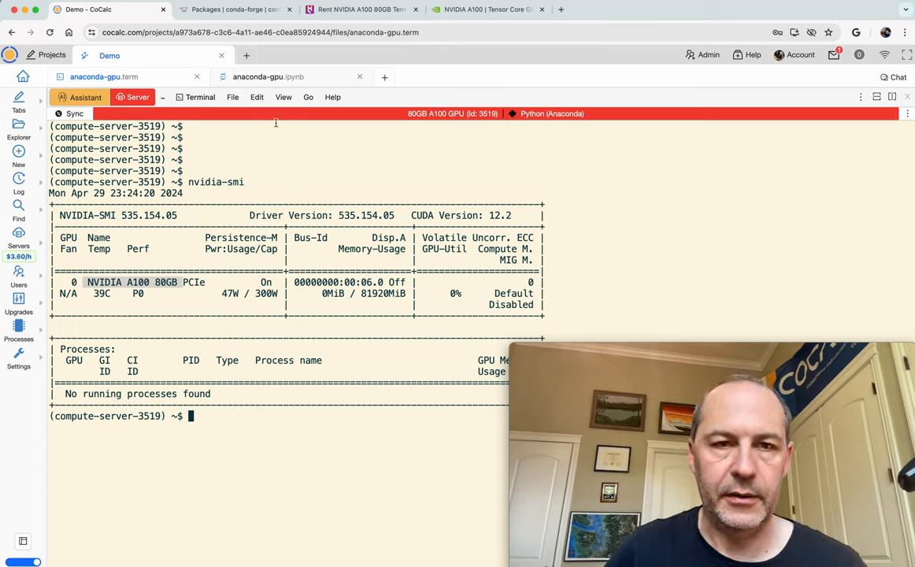
- Choose the Python 3 (ipykernel) kernel and run import math, math.sin(2) and import torch
left_click(268, 77)
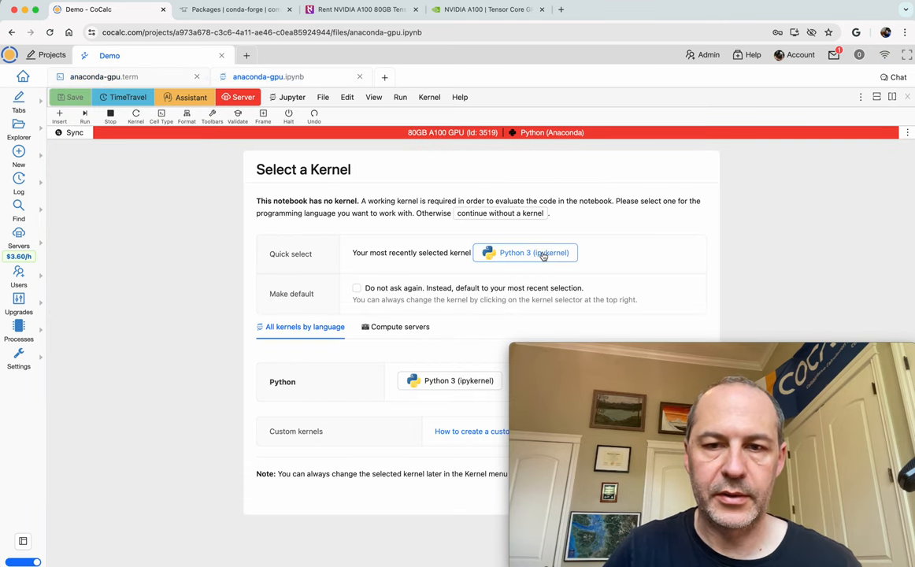
left_click(533, 252)
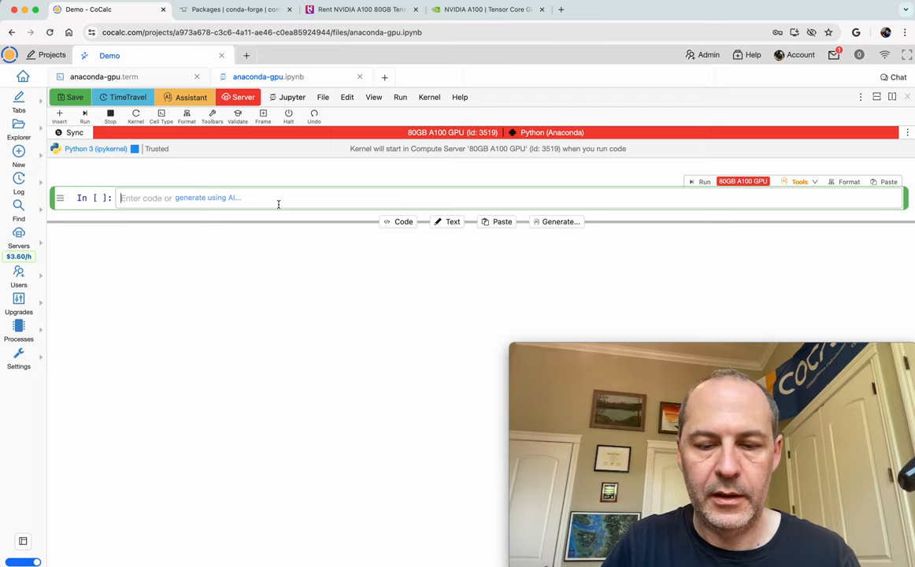
type("import math")
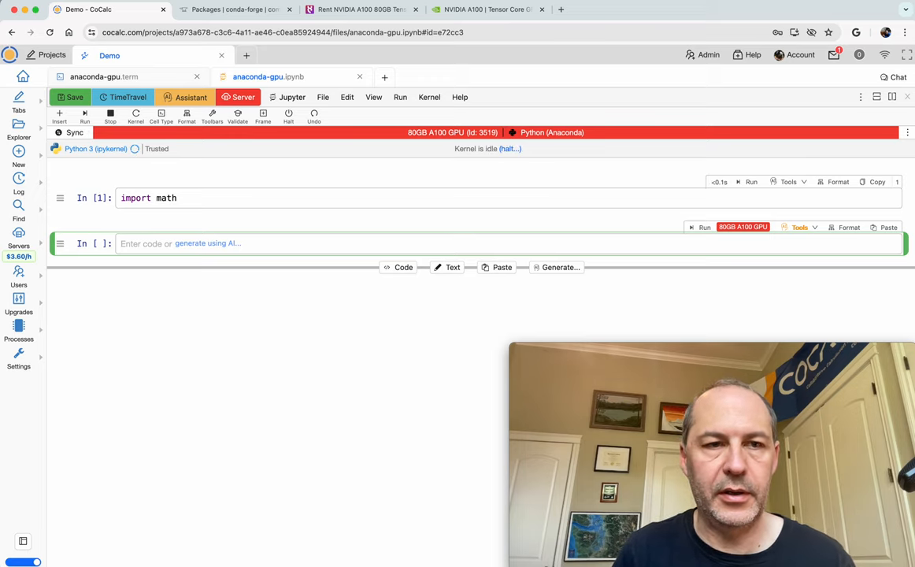
type("math.sin()")
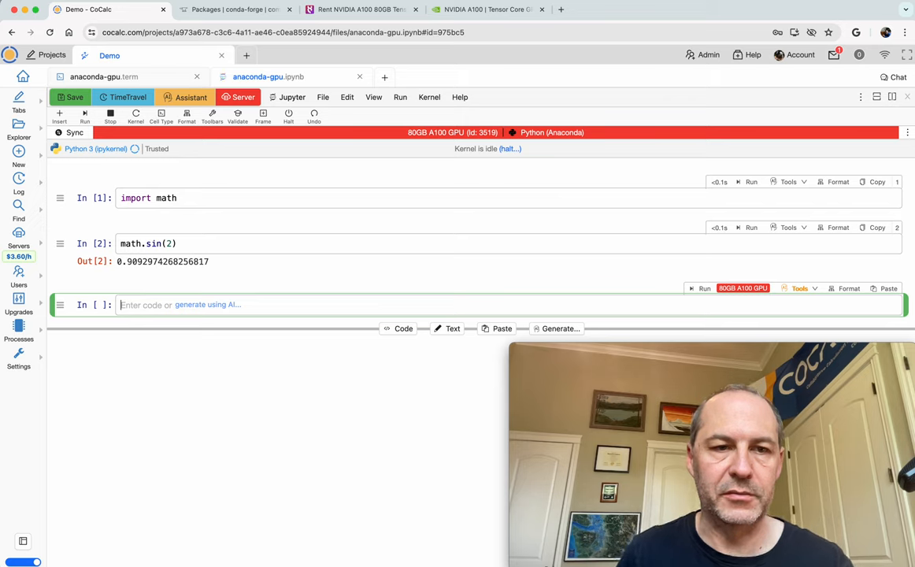
type("import torch")
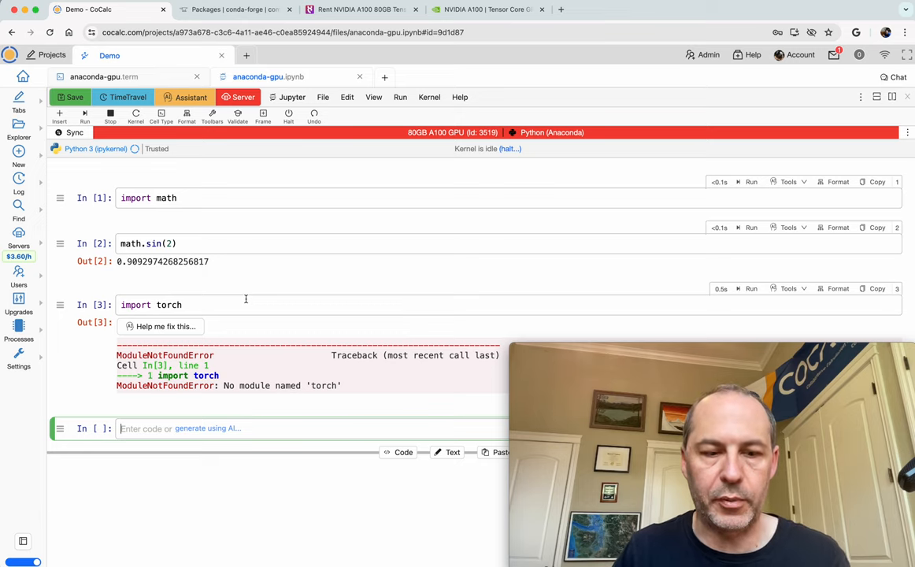
type("!")
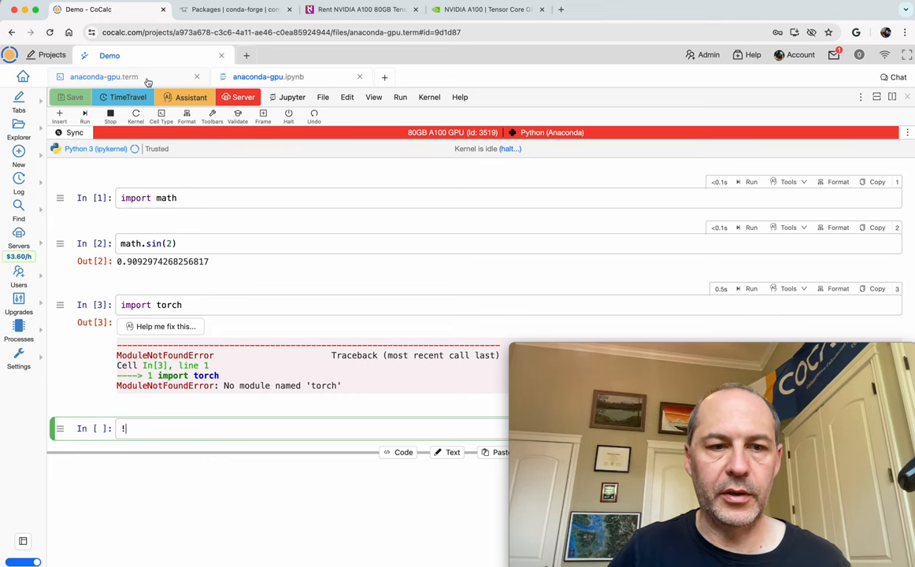
left_click(103, 76)
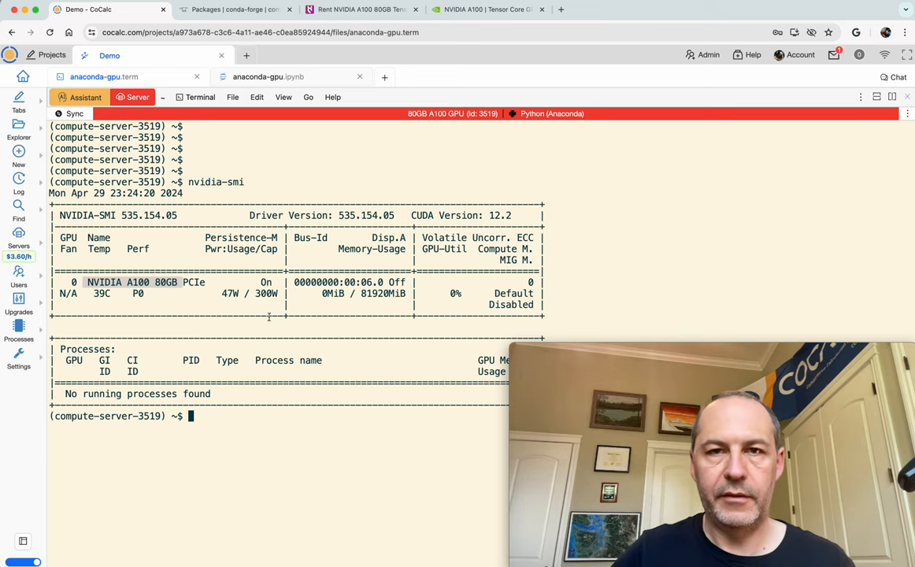
- Filter the conda-forge package list for pytorch
left_click(234, 8)
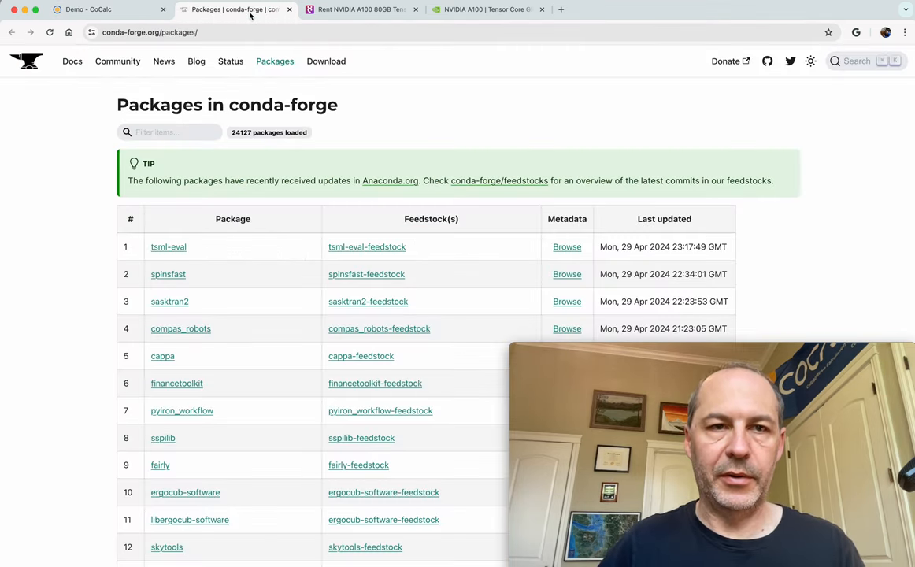
left_click(169, 132)
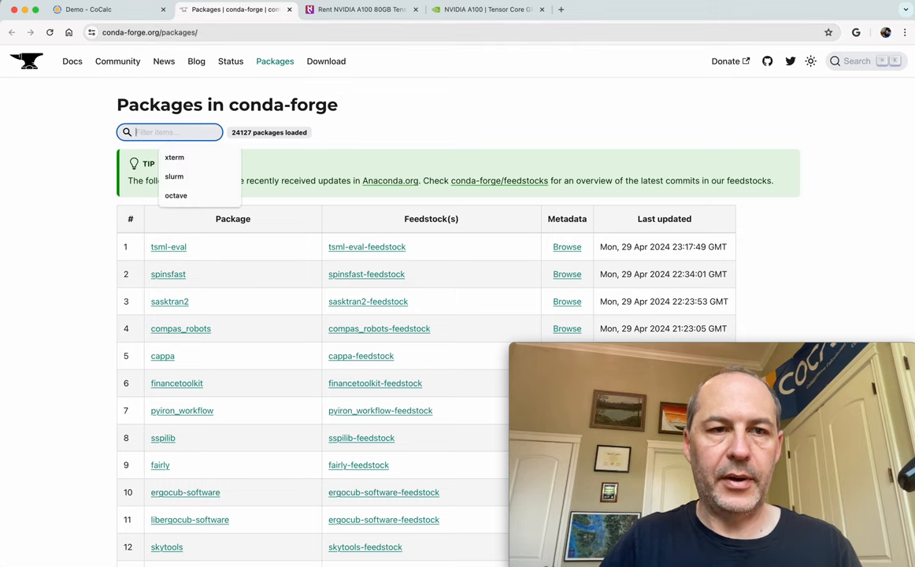
type("pytorch")
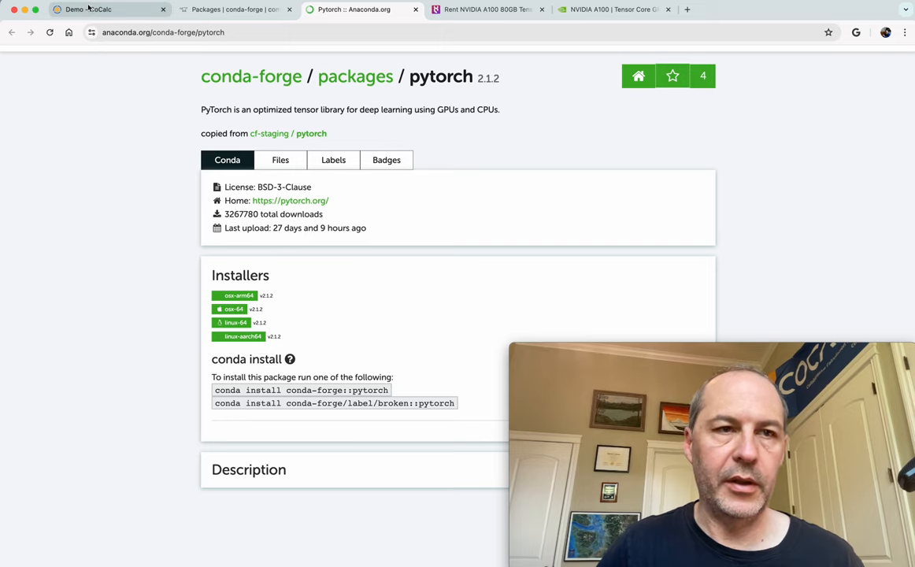
mouse_move(88, 9)
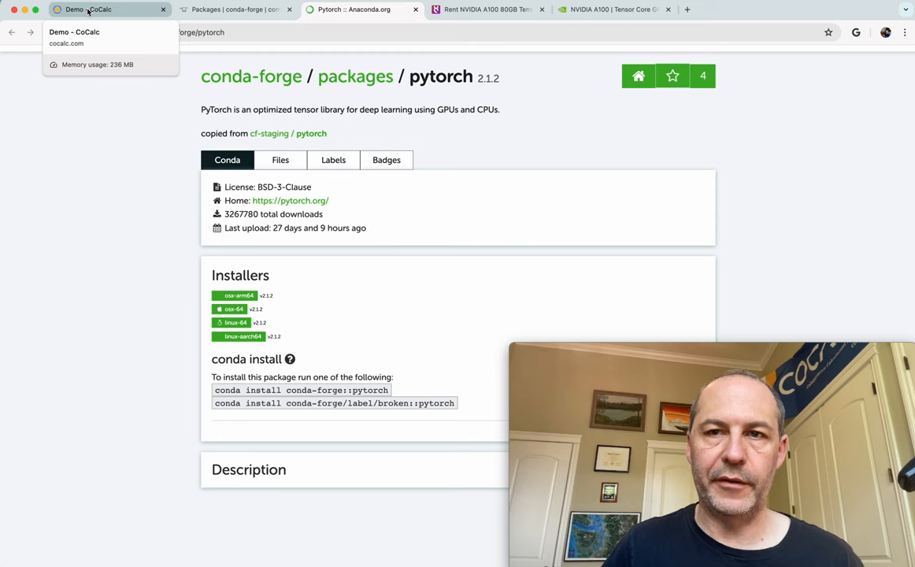
- Back in CoCalc, run 'conda install pytorch' in the A100 terminal
left_click(88, 10)
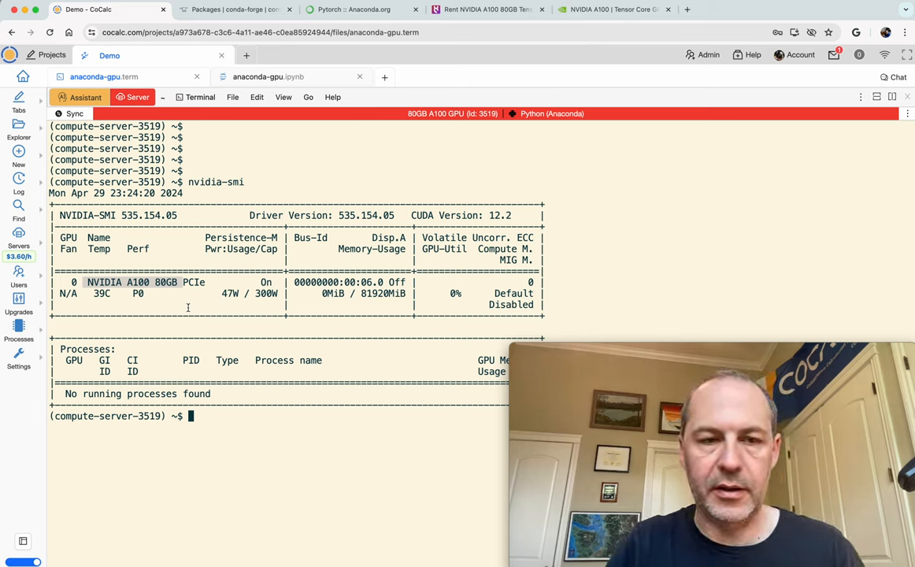
type("conda")
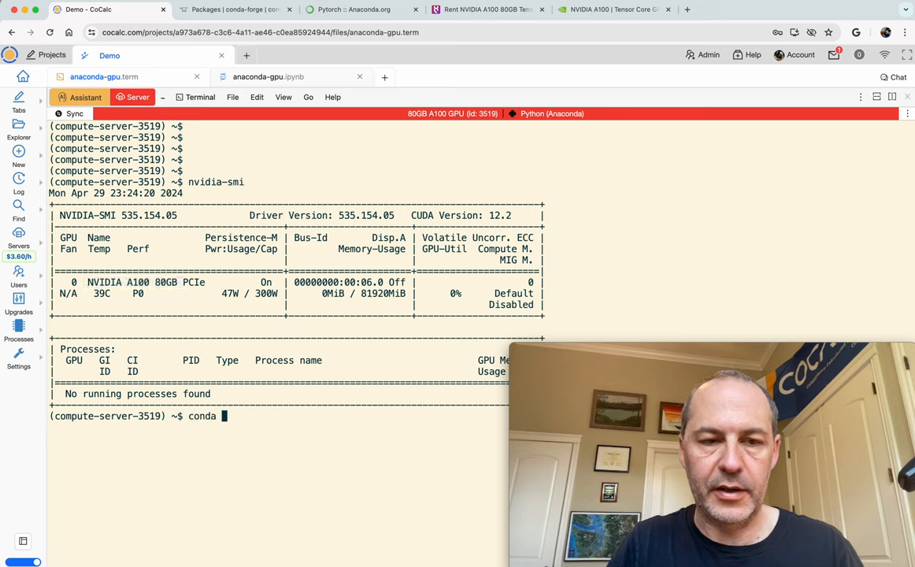
type("install pyt")
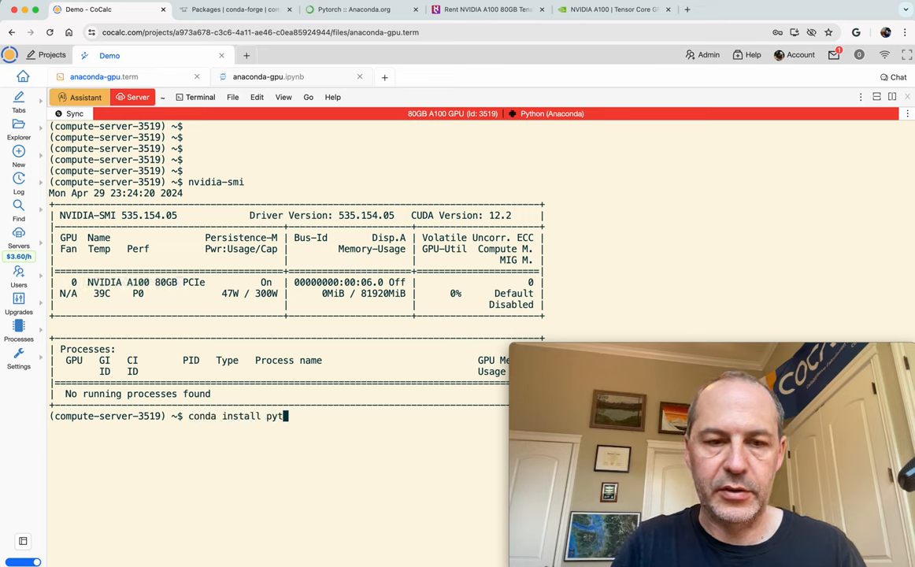
type("orch")
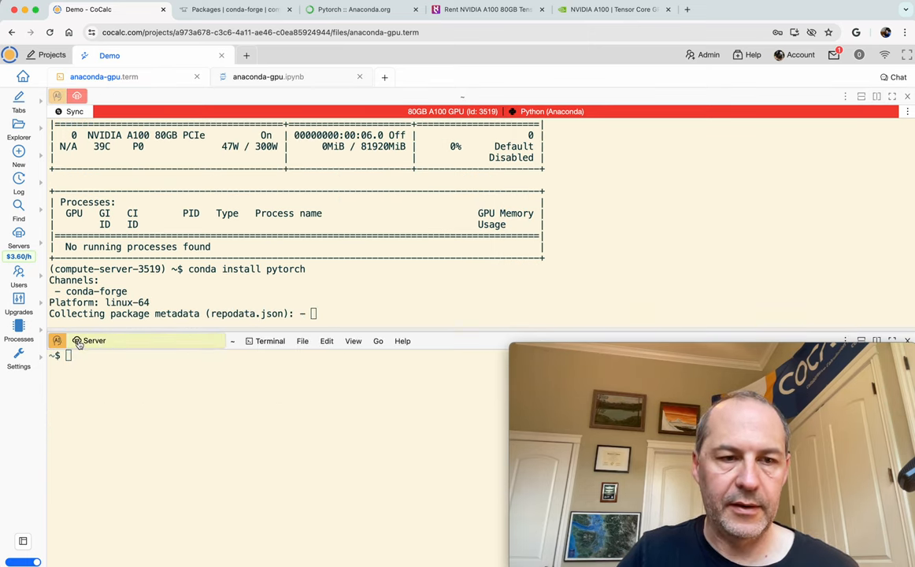
- Set the lower terminal pane to run on the 80GB A100 GPU server
left_click(89, 340)
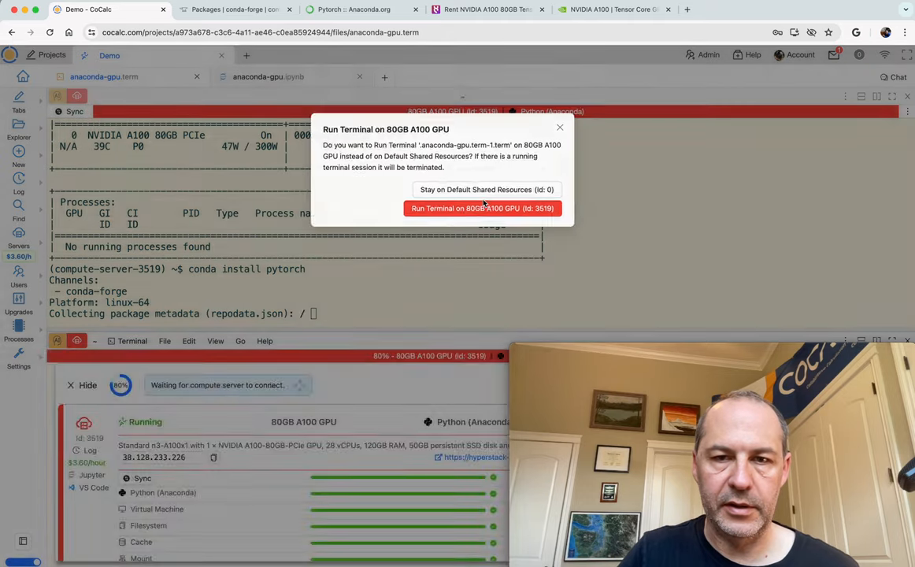
left_click(482, 208)
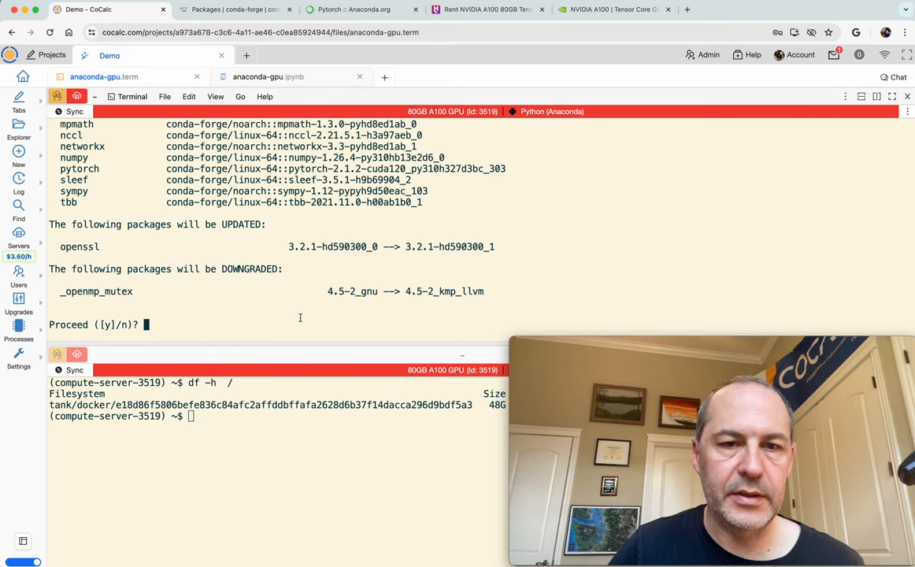
- Confirm the pytorch install by answering y at the Proceed prompt
type("y")
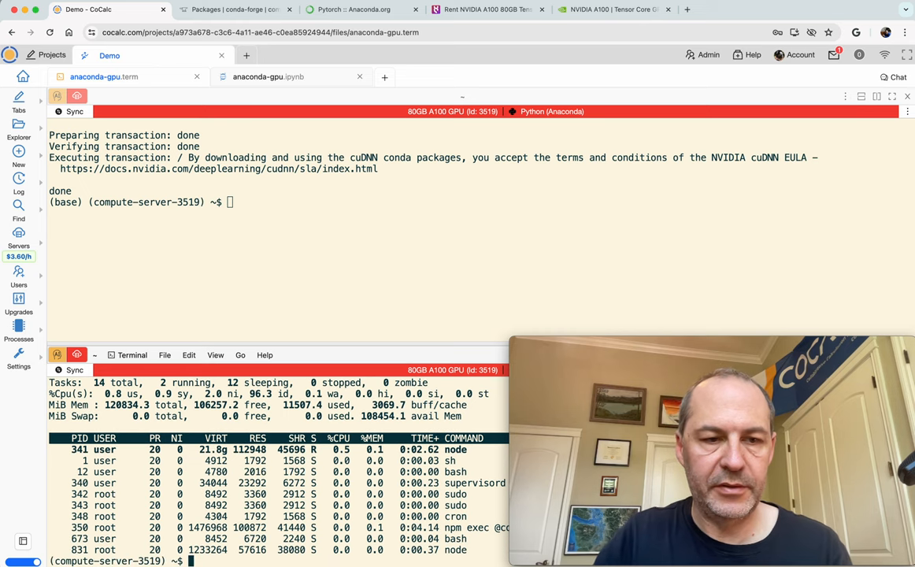
- Start python and time sum(range(10**8)) with a time() one-liner
type("python")
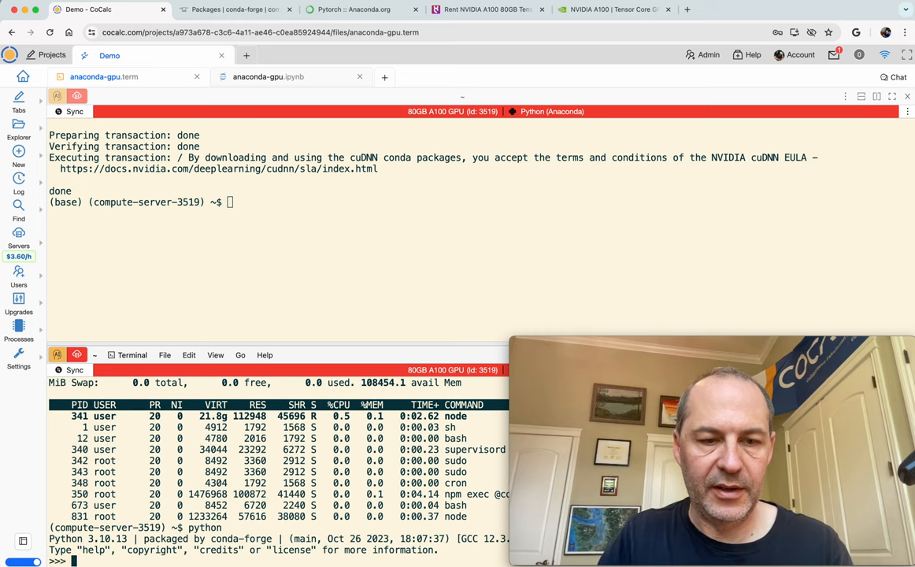
type("from time import time; t")
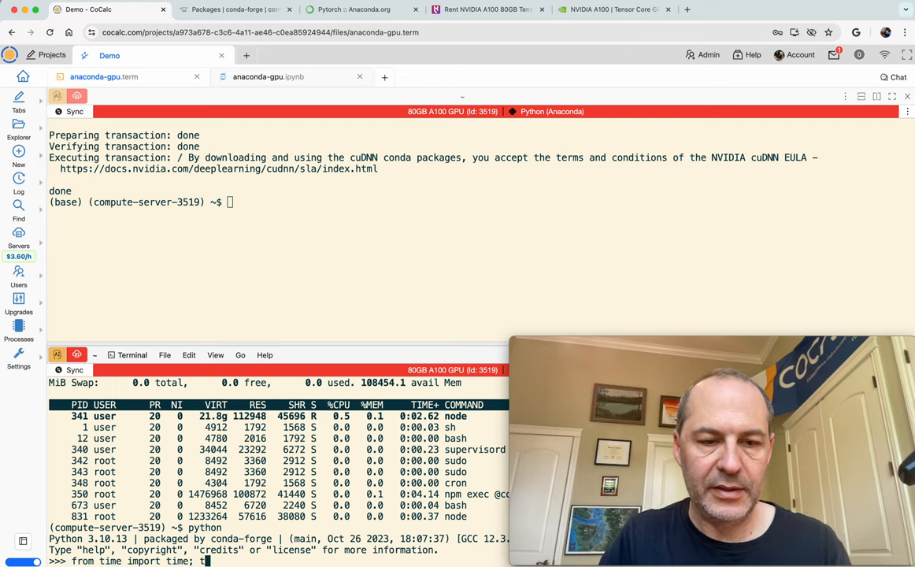
type("=time();")
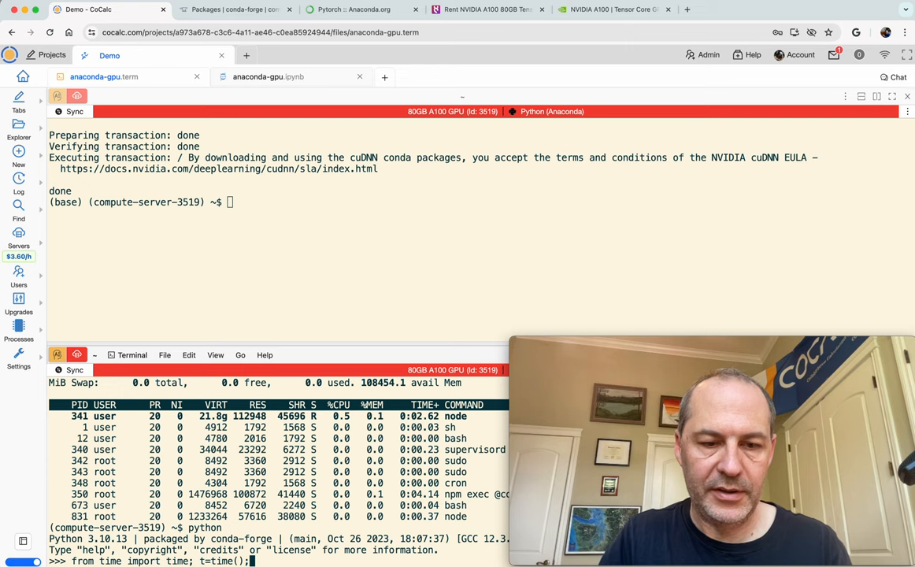
type("sum(range(10**8")
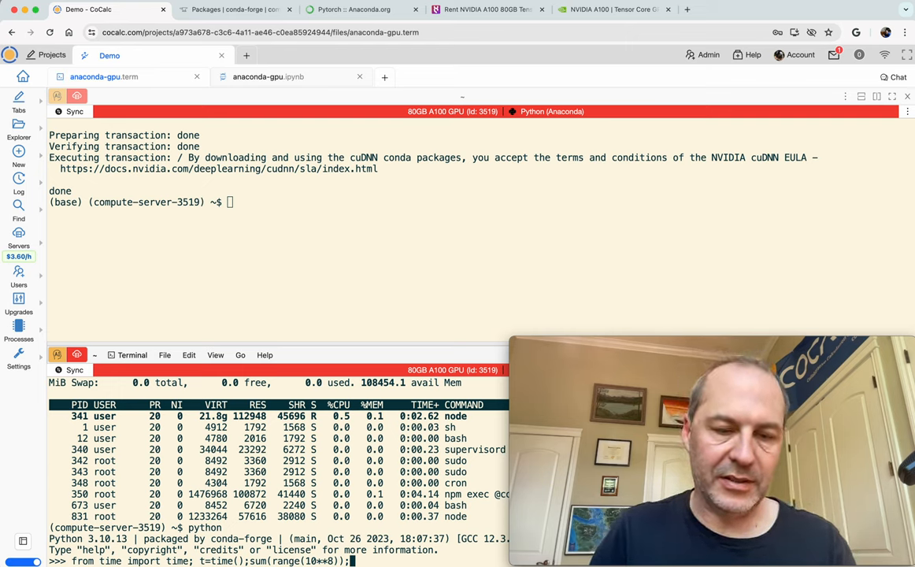
type(";time()")
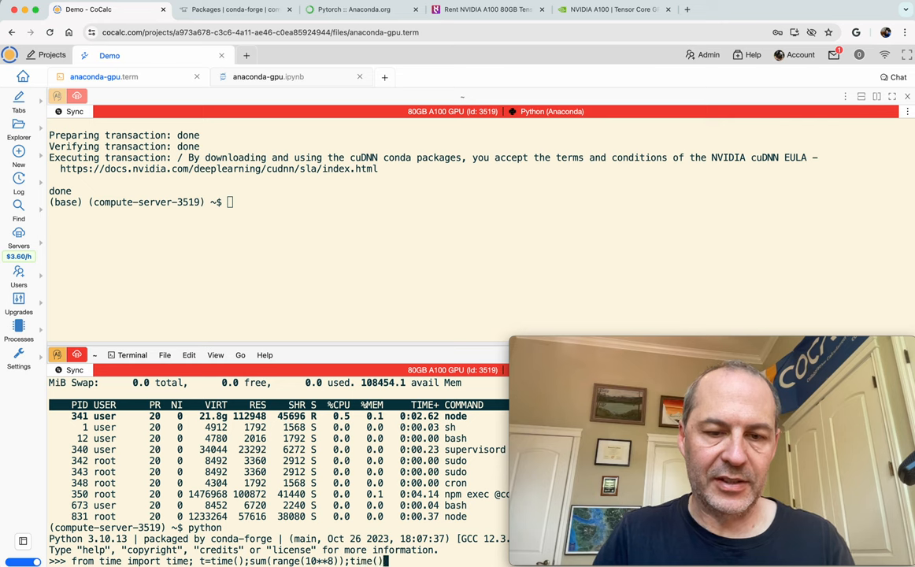
type("-t")
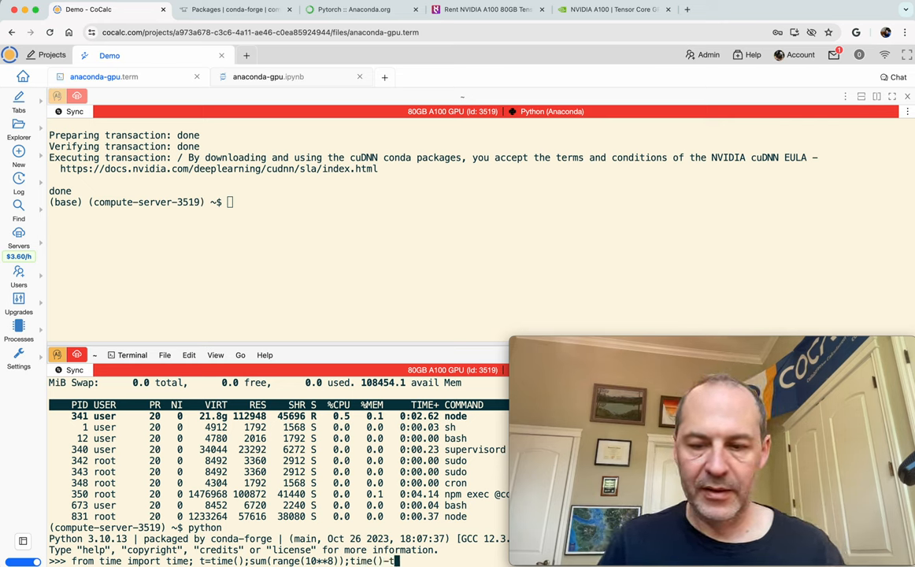
key("enter")
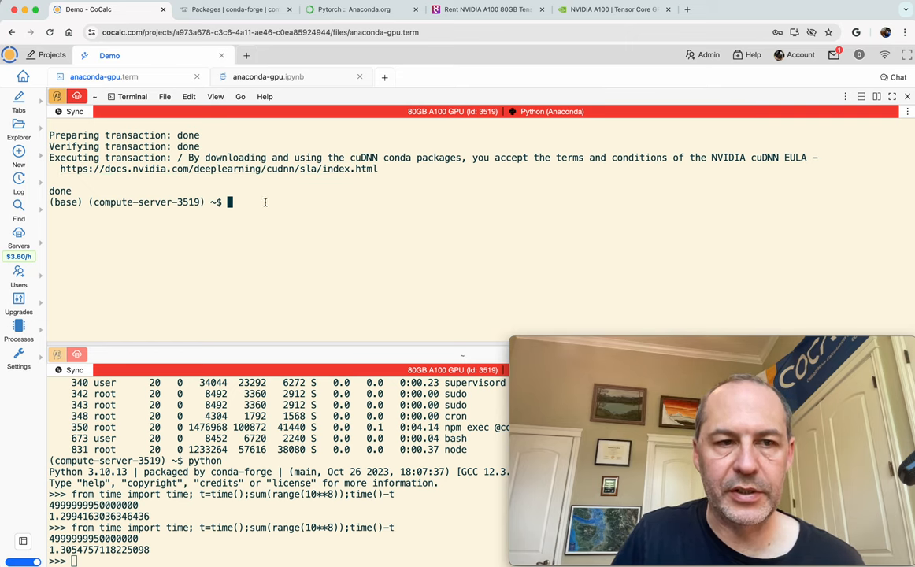
- In anaconda-gpu.ipynb, evaluate torch.cuda.is_available() and scroll down to the next cell
left_click(268, 77)
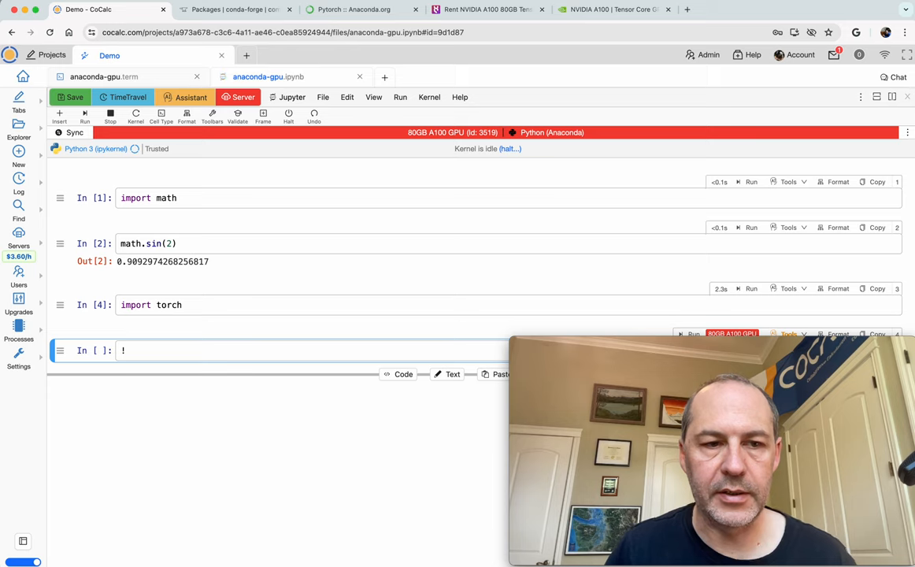
type("torch.c")
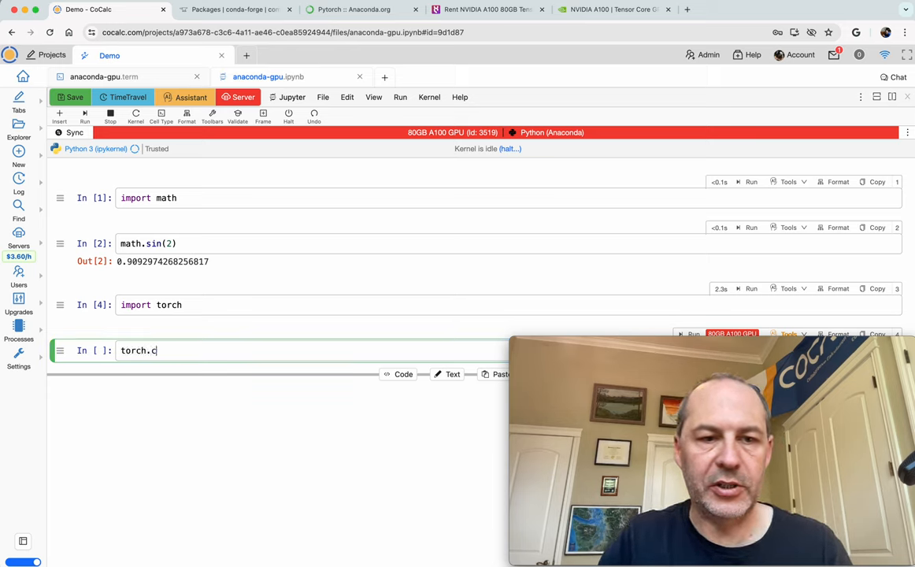
type("uda.is_available(")
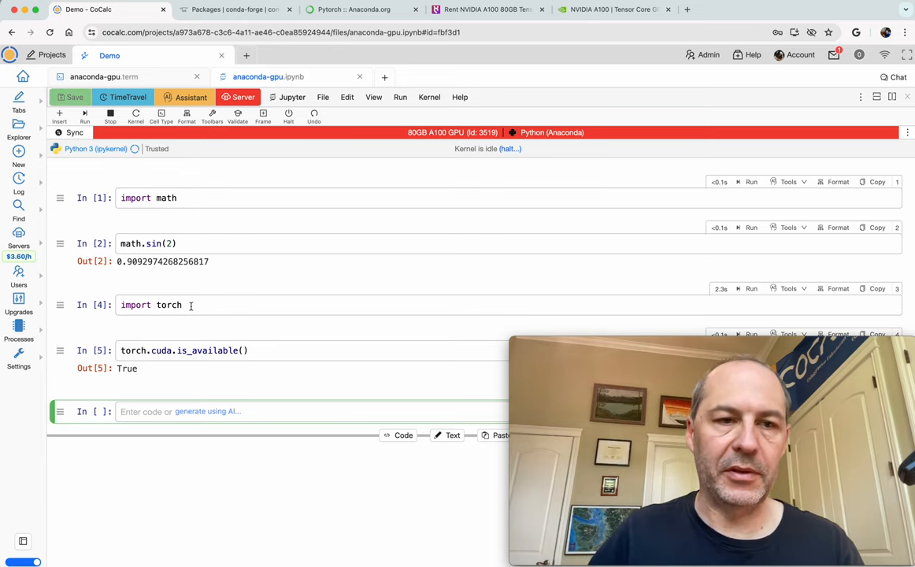
scroll("down", 3)
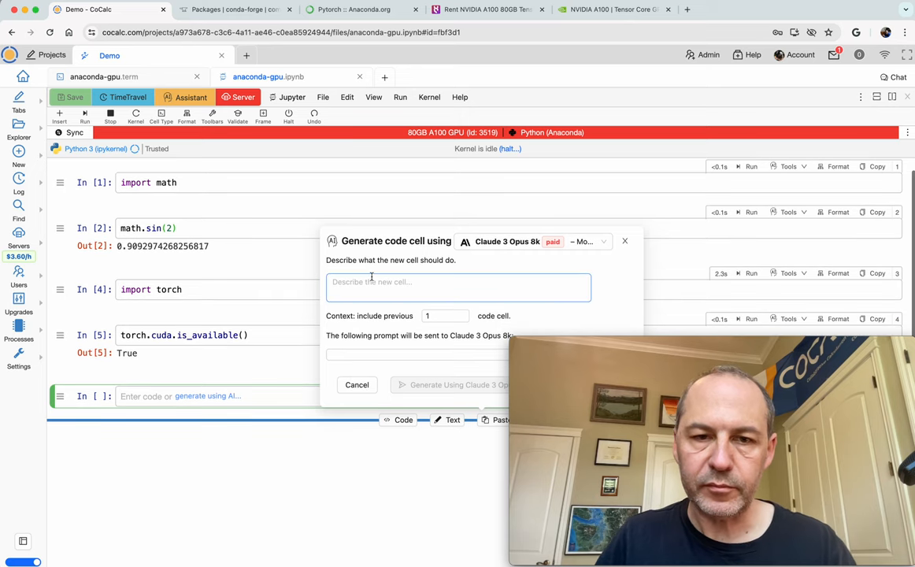
- Keep Claude 3 Opus 8k and begin a prompt requesting a PyTorch matrix-multiplication example
left_click(532, 241)
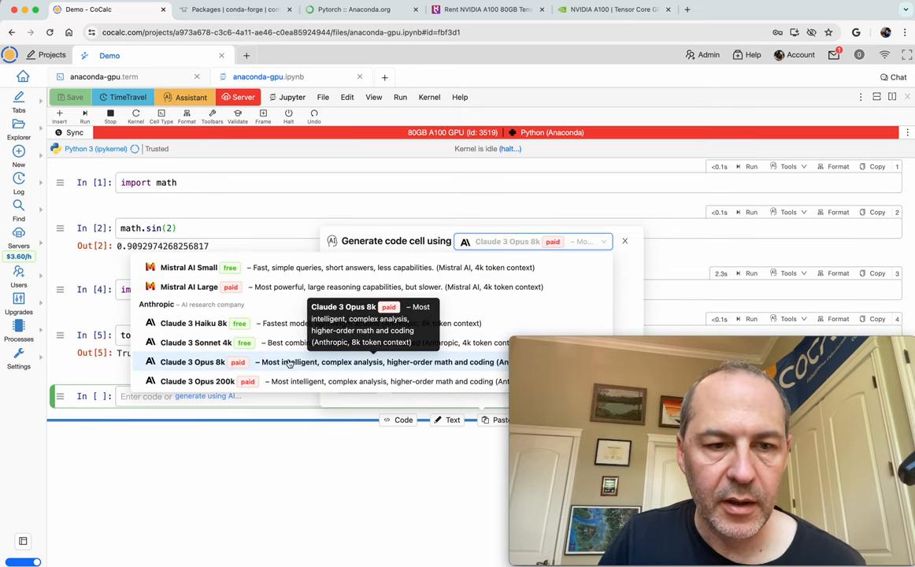
left_click(192, 361)
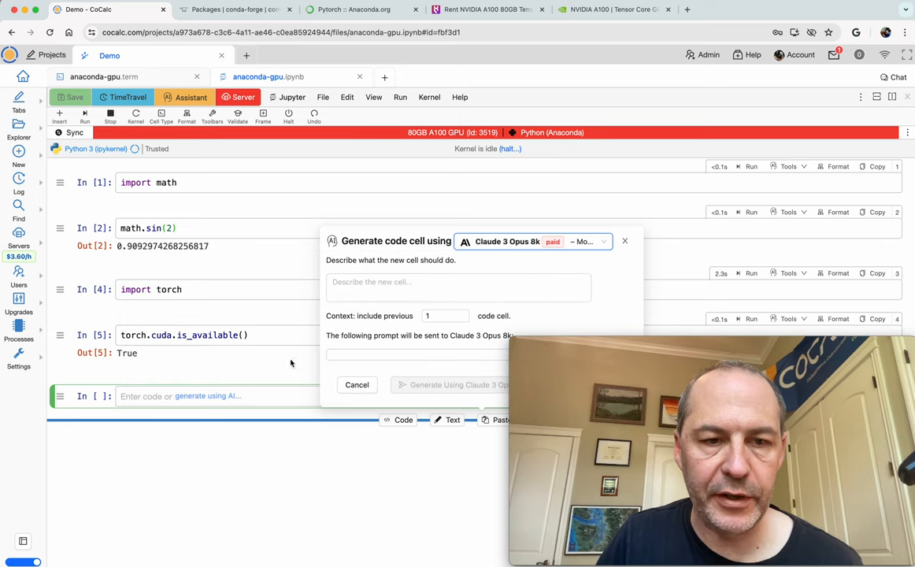
type("Please give me an example of using")
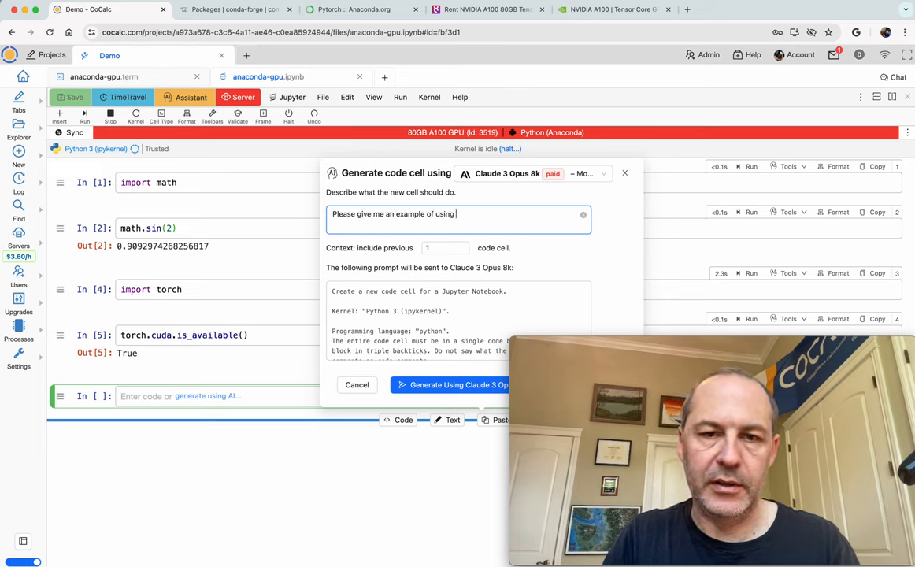
type("pytorch to do an impressive calculation that uses the GPU.")
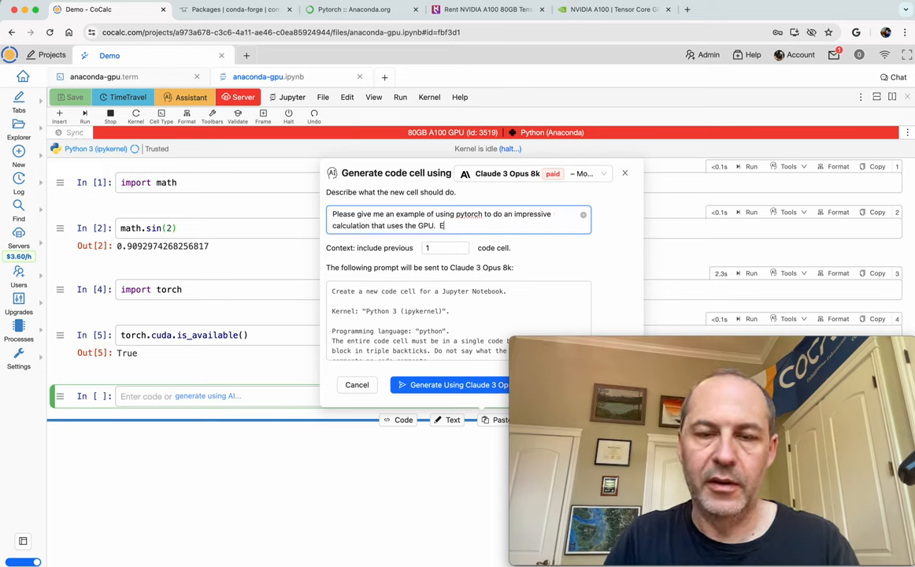
type("E.g., multiply")
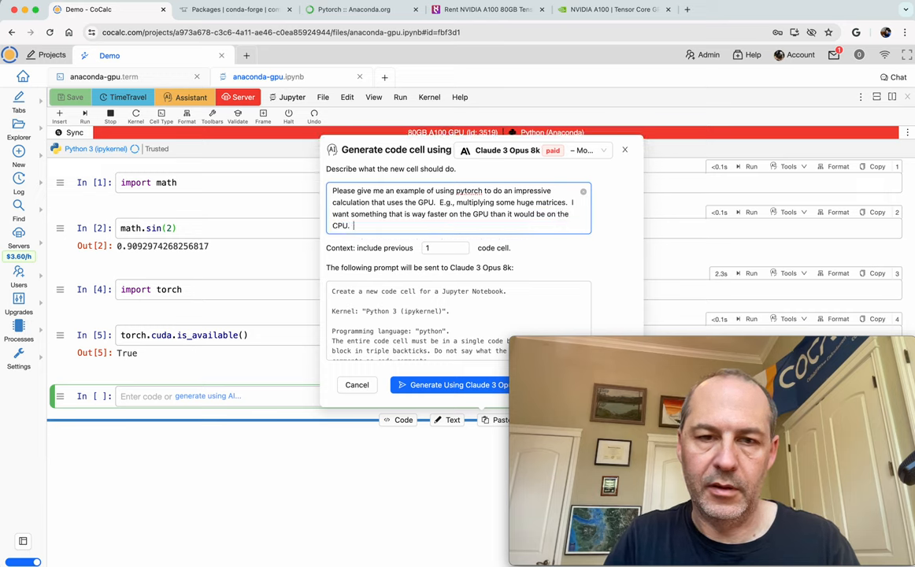
- Extend the prompt to require creating the large random matrices directly on the GPU
type("Don't")
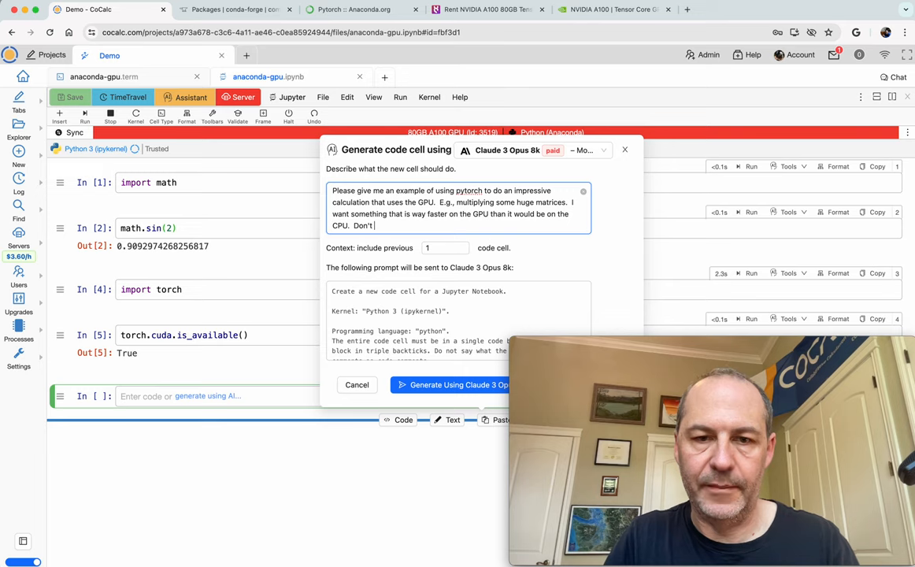
type("I do")
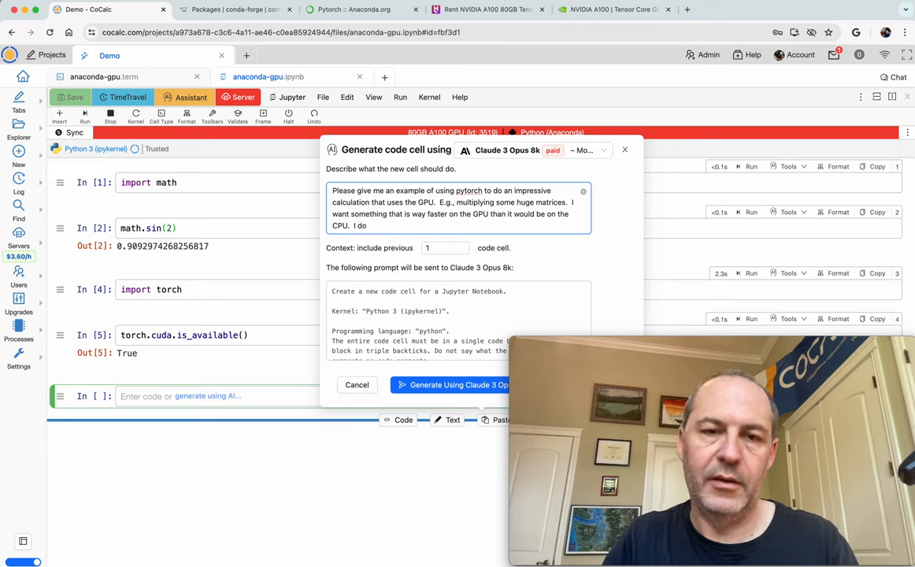
key("Backspace")
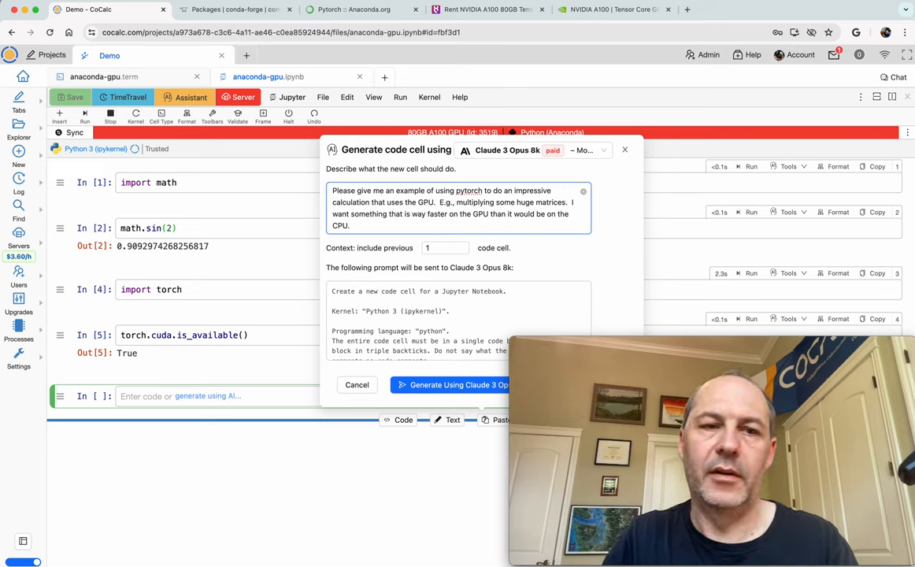
type("Be sure to")
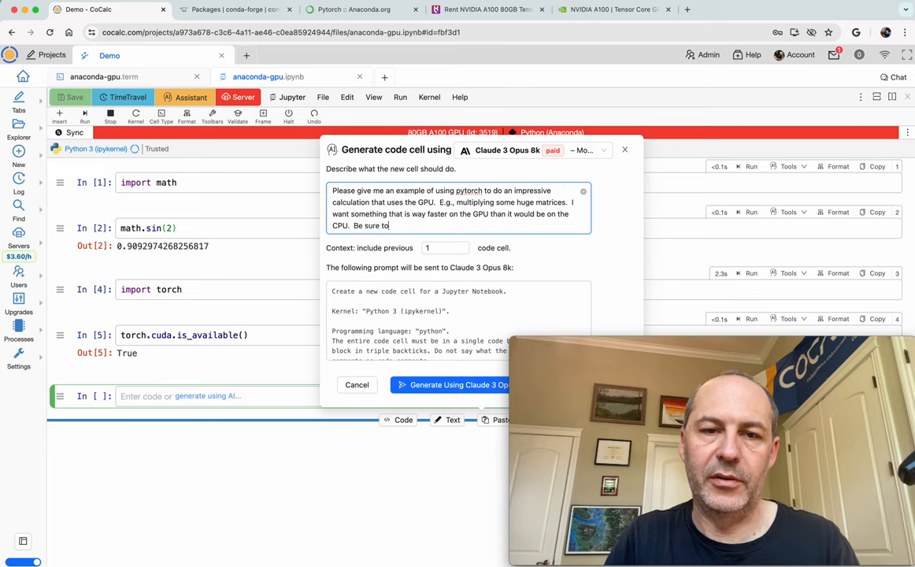
type("create the large arndom matrix directly on the GPU.")
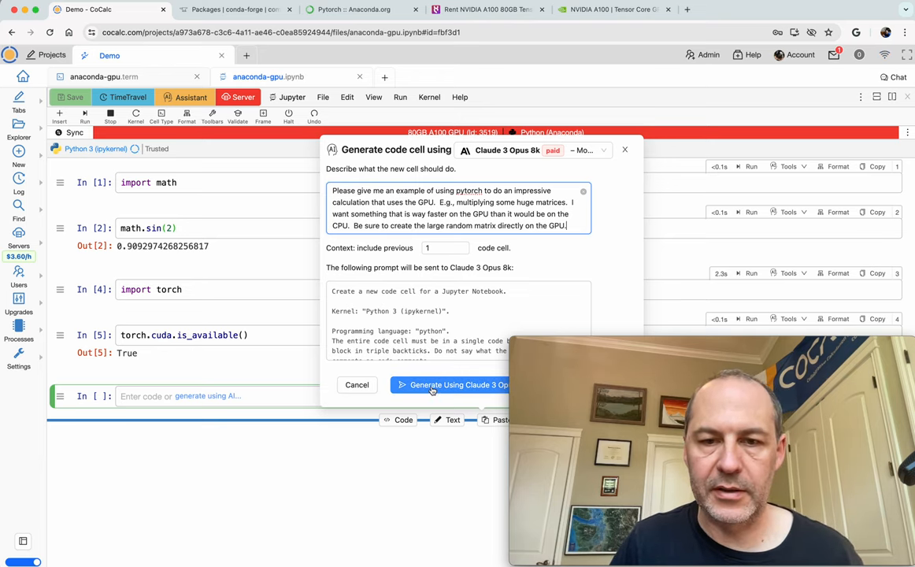
- Generate the 10000×10000 GPU-versus-CPU matrix benchmark cell with Claude 3 Opus and scroll through it
left_click(458, 384)
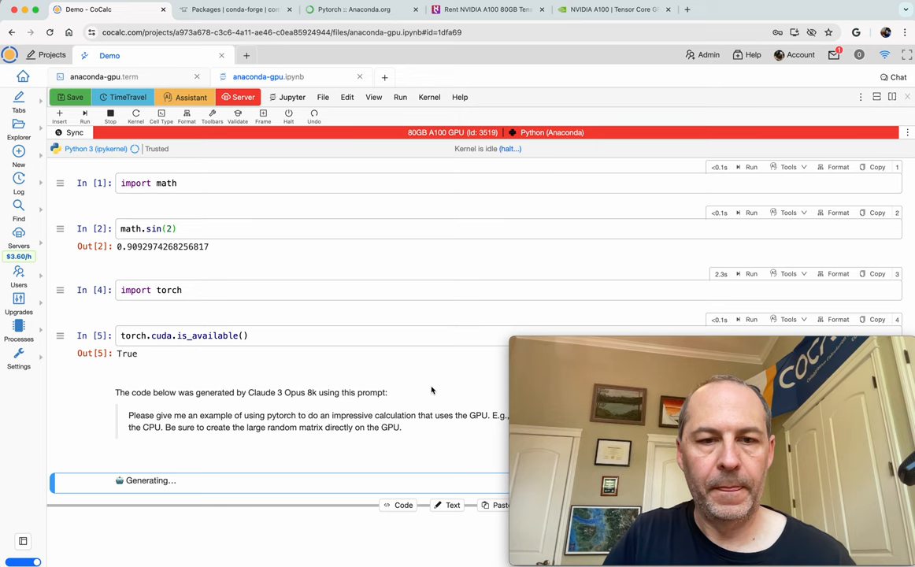
scroll("down", 3)
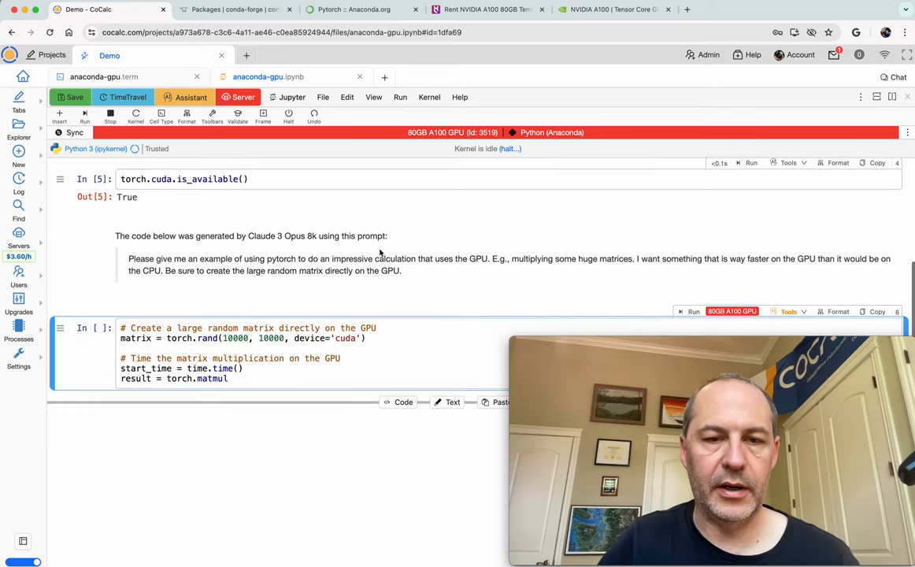
scroll("down", 3)
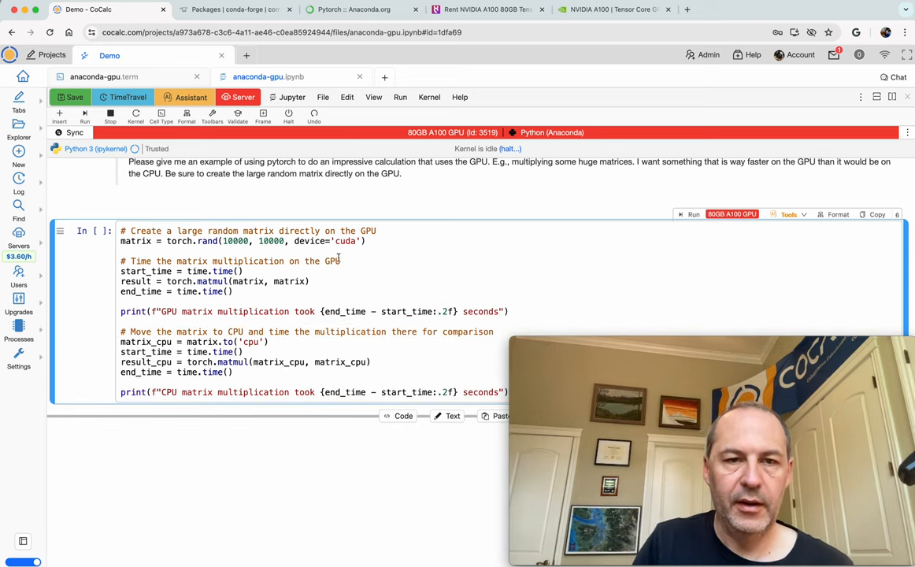
mouse_move(285, 241)
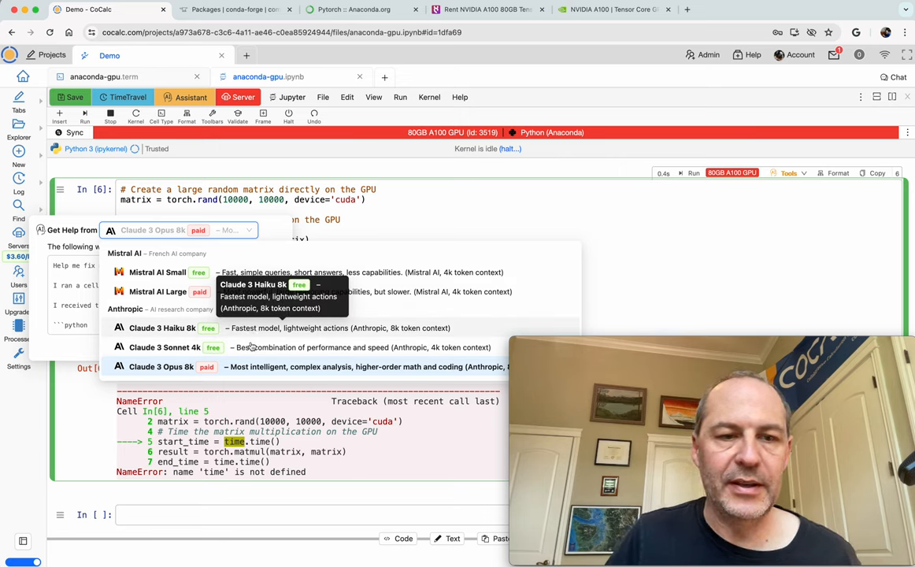
- Ask Claude 3 Sonnet to fix the undefined 'time' error, then rerun: GPU 0.10s versus CPU 1.70s
left_click(165, 347)
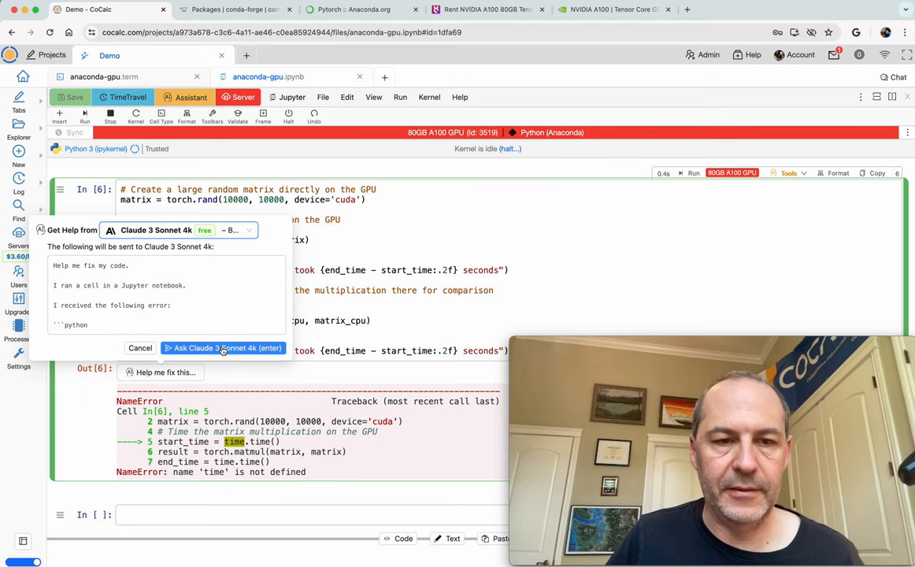
left_click(223, 347)
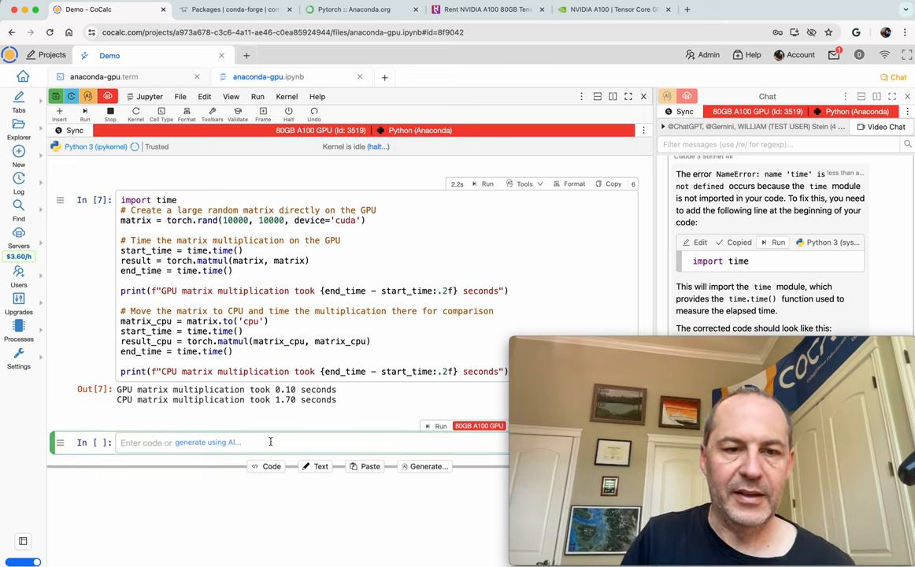
type("1.70/1")
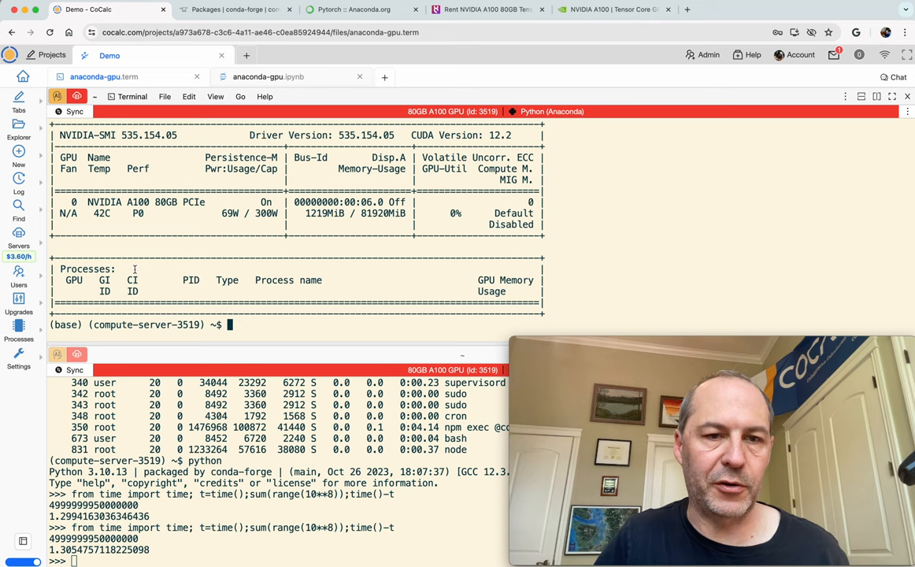
- Set the benchmark matrix size B to 25000, rerun it, and check GPU activity in the terminal
left_click(268, 76)
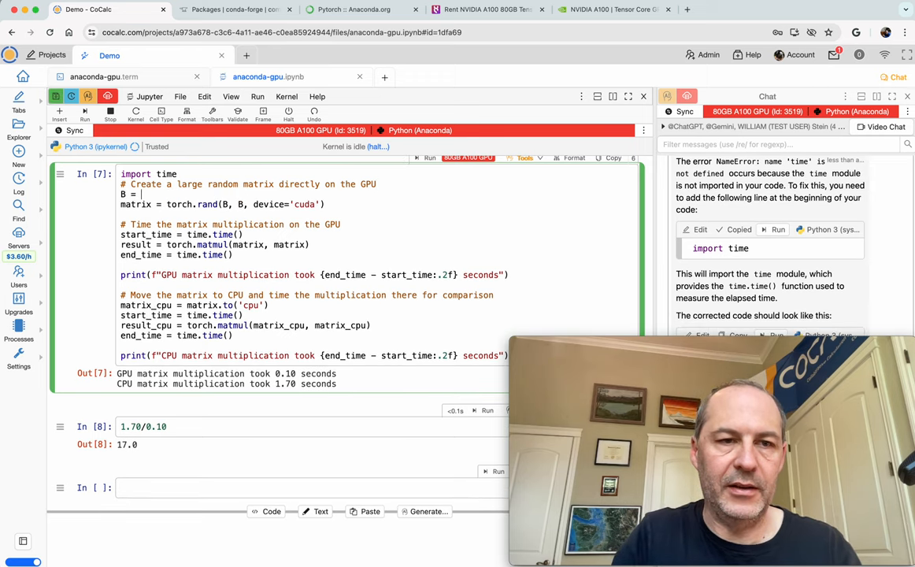
type("25")
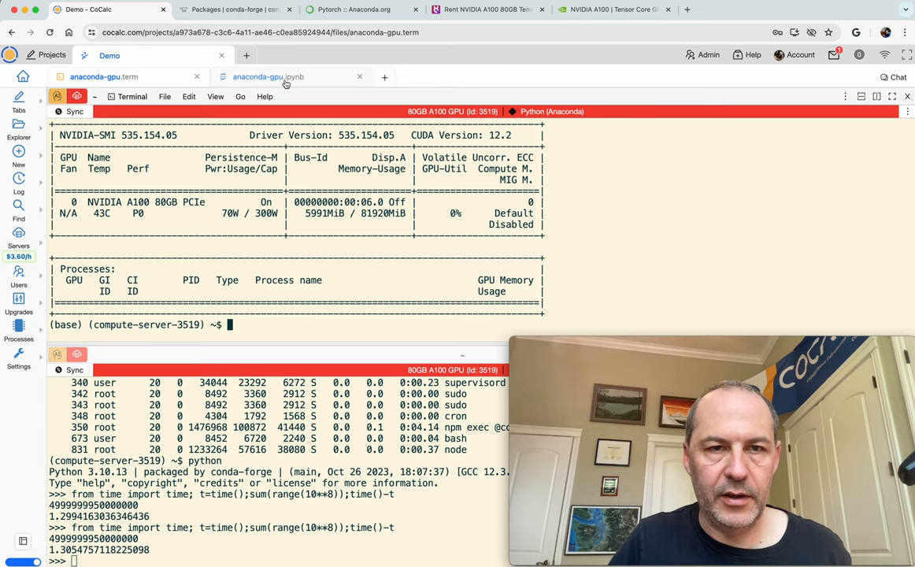
left_click(268, 77)
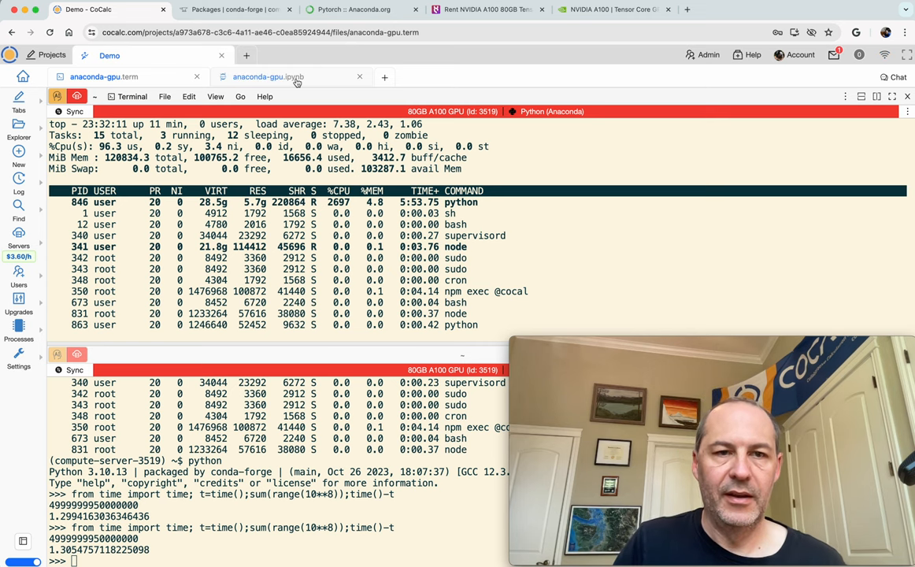
left_click(268, 76)
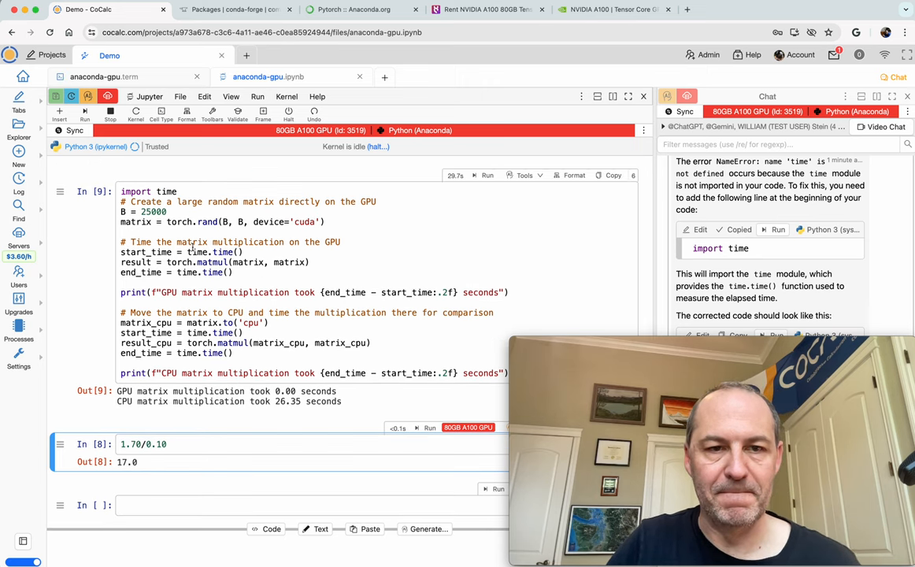
left_click(244, 252)
type("for i in")
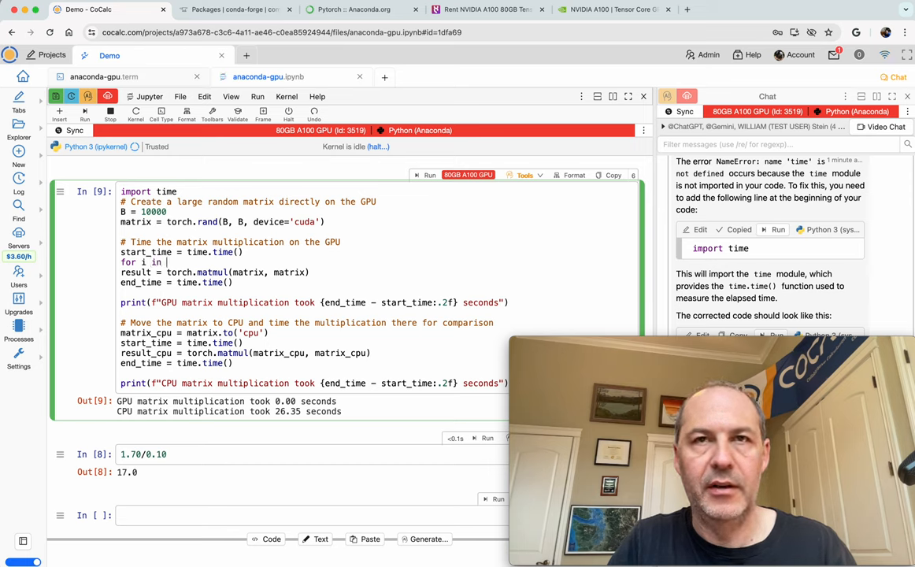
- Repeat the GPU size-10000 multiplication 100 times in a loop and update the print text
type("range(10):")
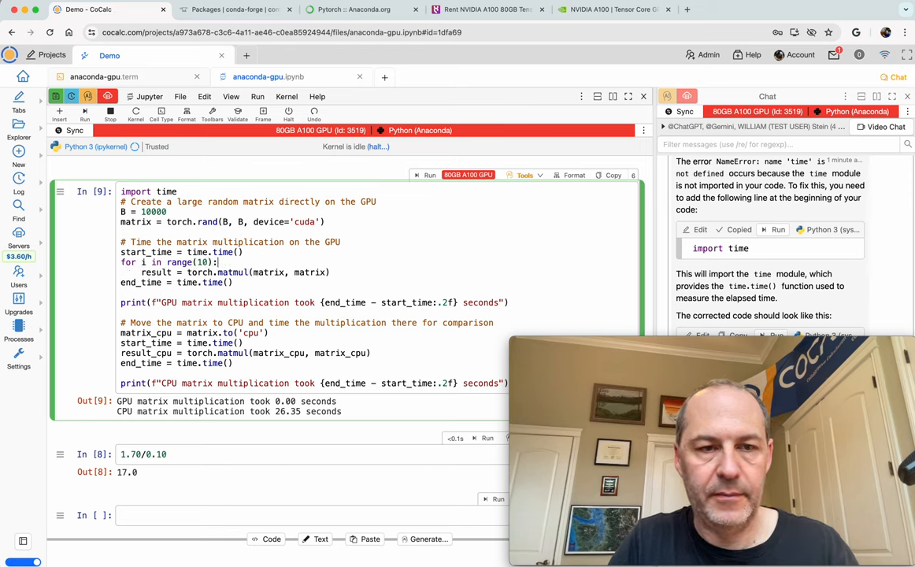
type("0")
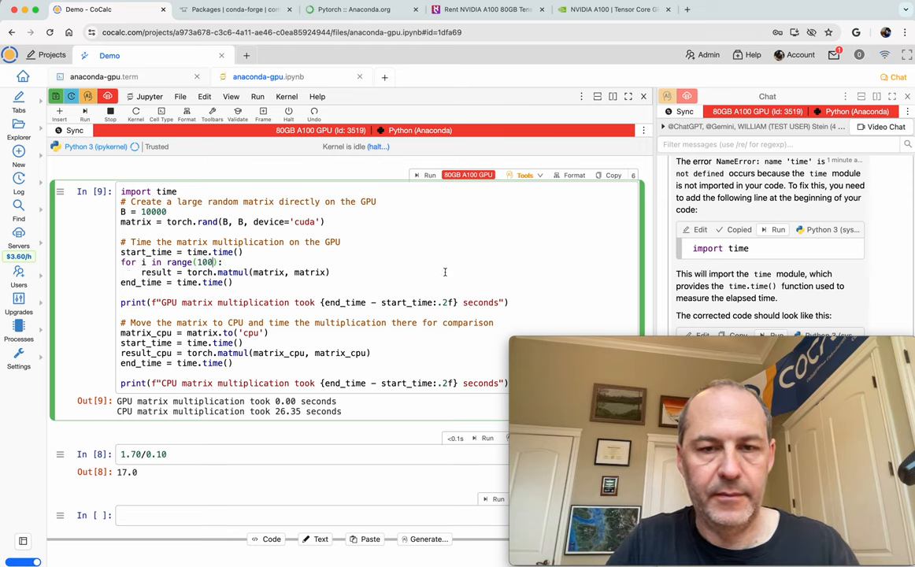
type("to do 10")
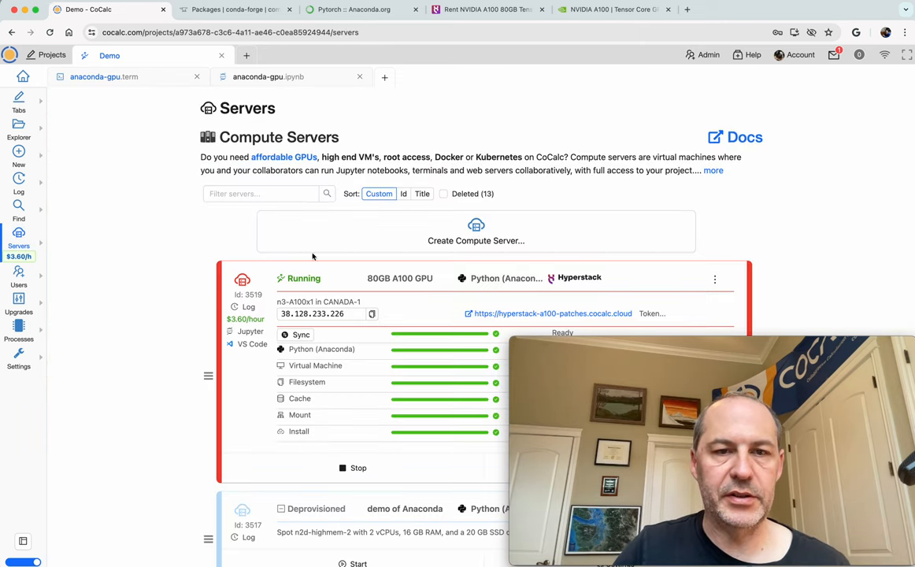
- Show the A100 server's status panel in the notebook, confirming it is connected and running
scroll("down", 3)
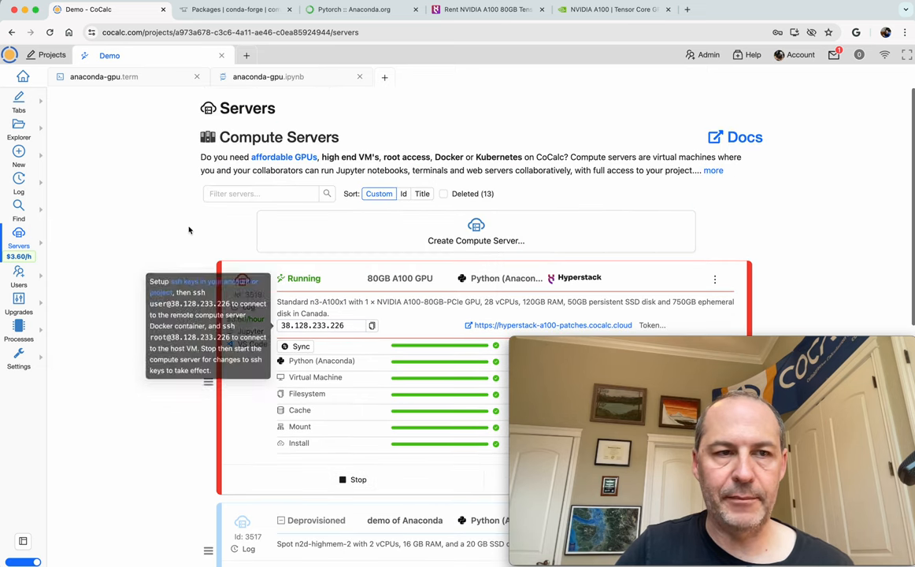
left_click(267, 77)
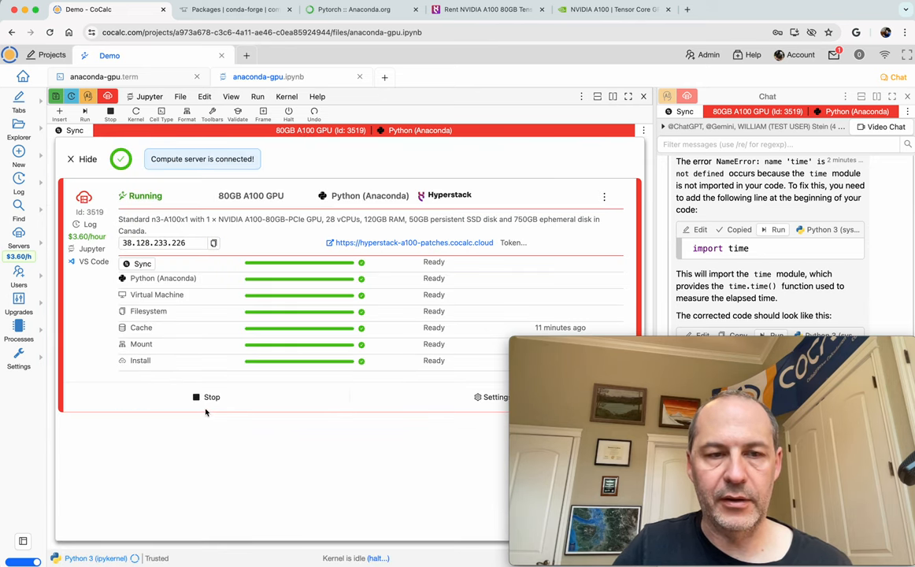
mouse_move(207, 396)
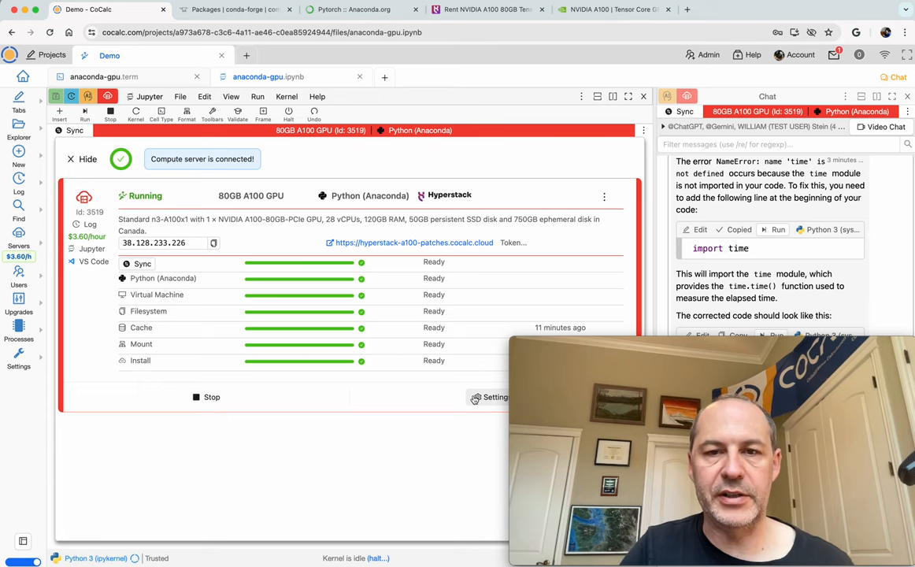
- Open the A100 server's settings to review its $3.60/hour cost and configuration
left_click(495, 397)
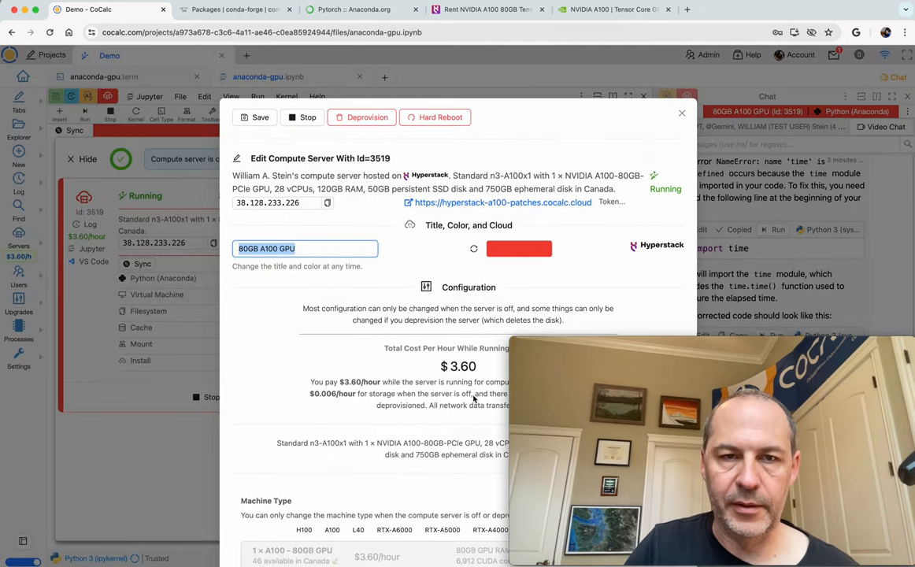
mouse_move(366, 117)
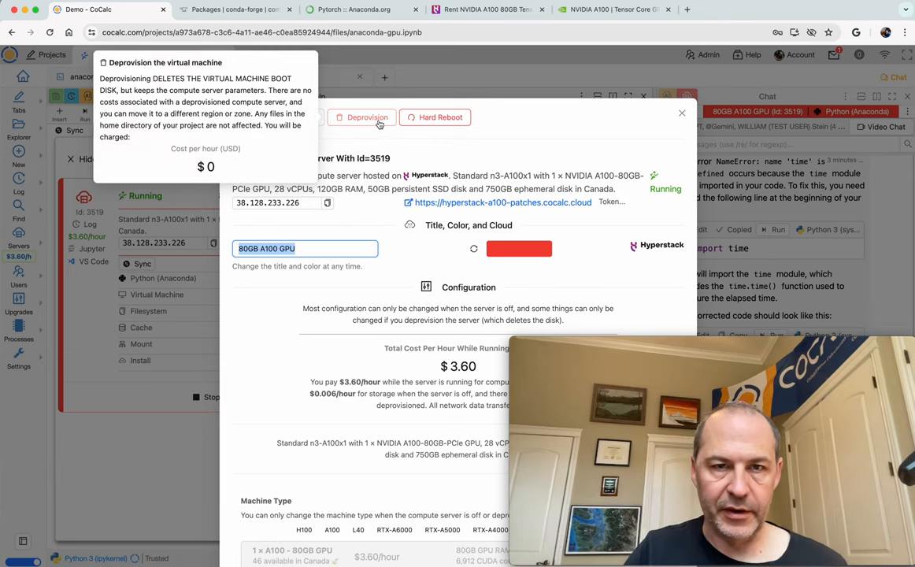
mouse_move(151, 480)
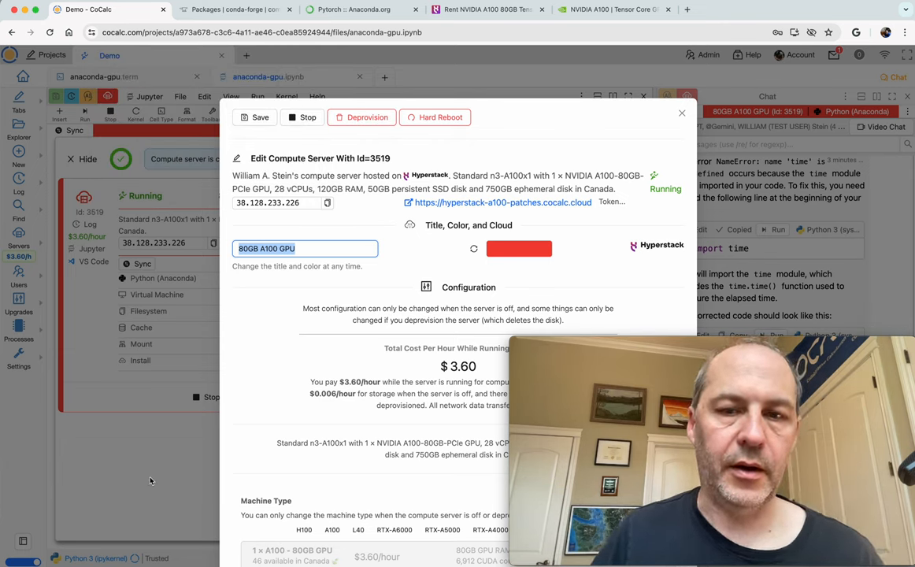
mouse_move(319, 420)
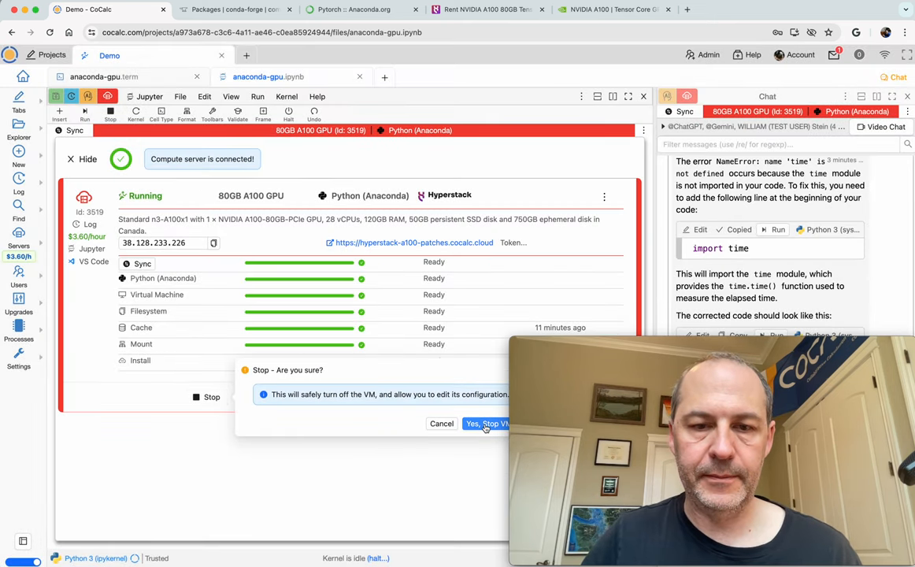
- Confirm 'Yes, Stop VM' and view the servers list showing the A100 server as Off
left_click(487, 423)
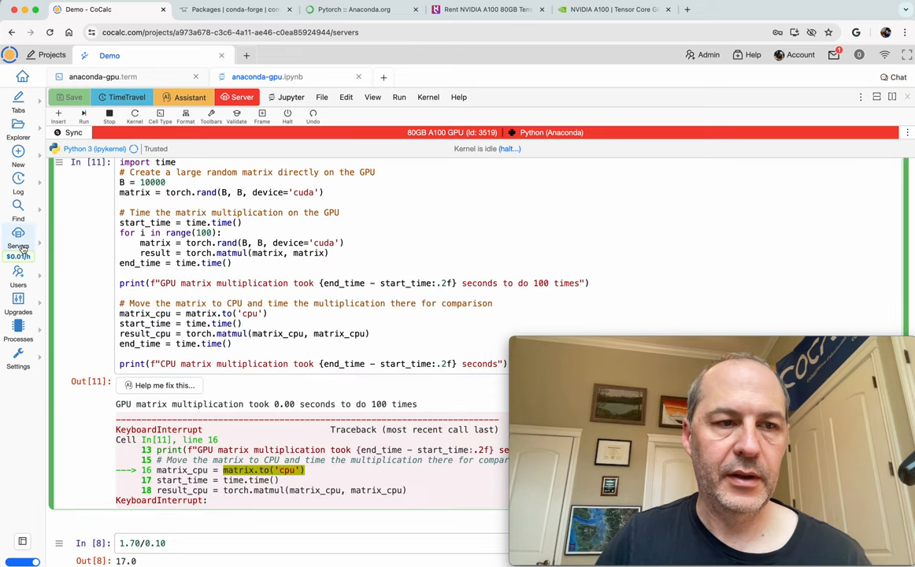
left_click(18, 240)
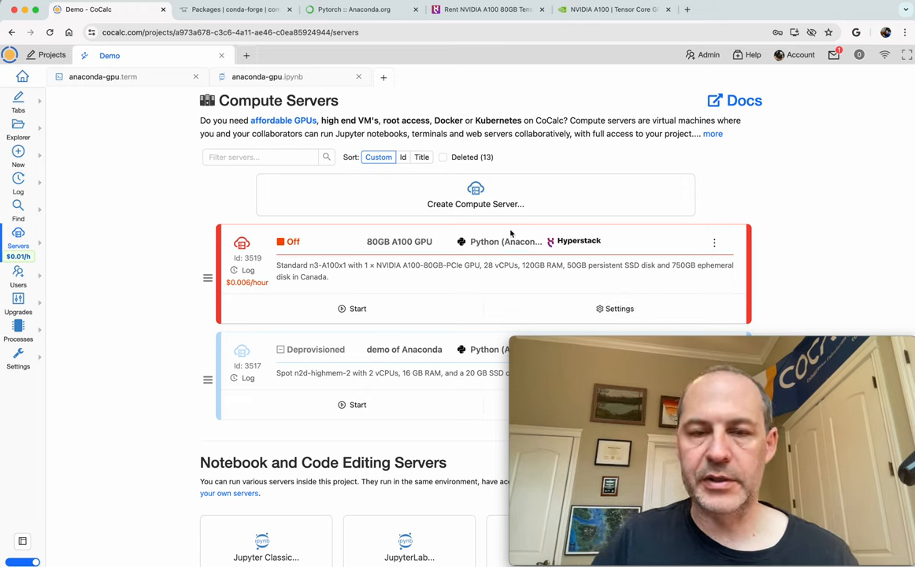
- Deprovision the stopped A100 server, acknowledging deletion of its disks
left_click(619, 308)
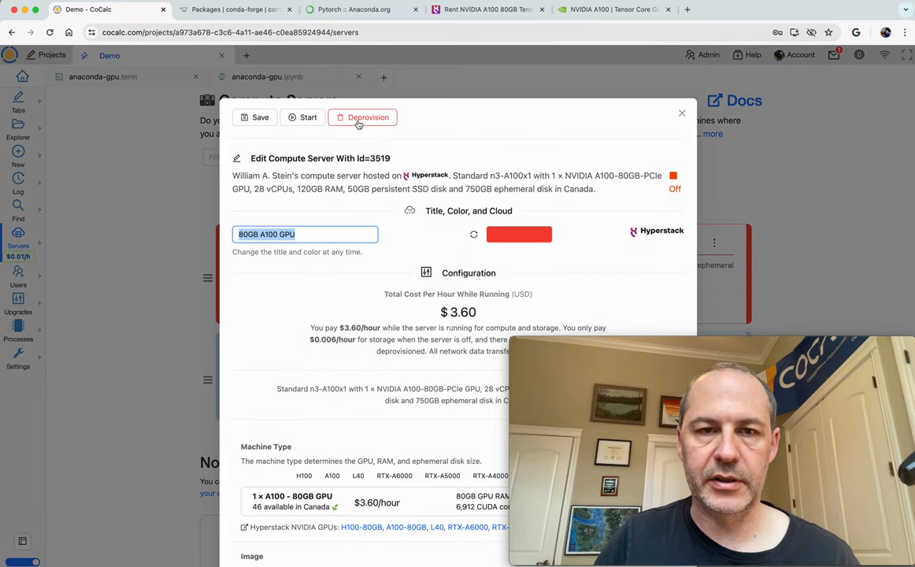
left_click(362, 117)
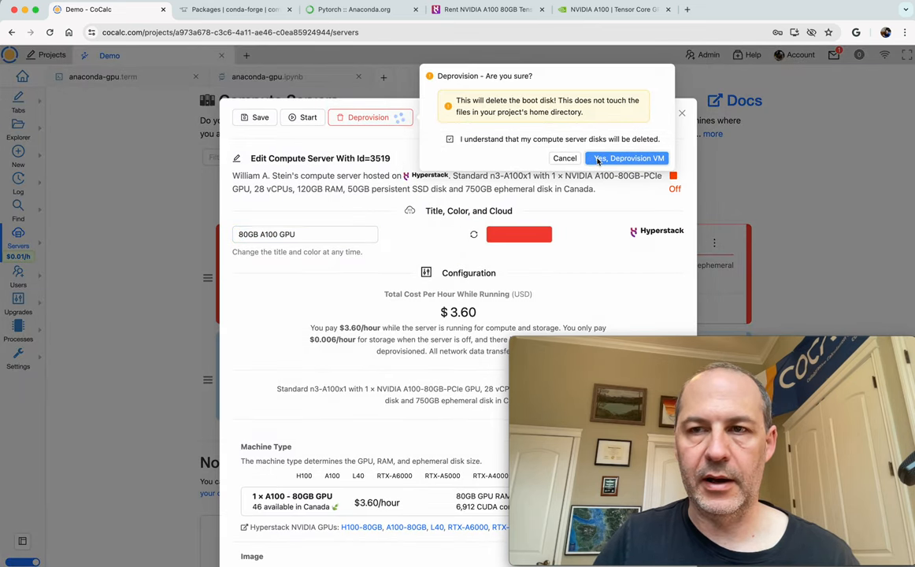
left_click(627, 158)
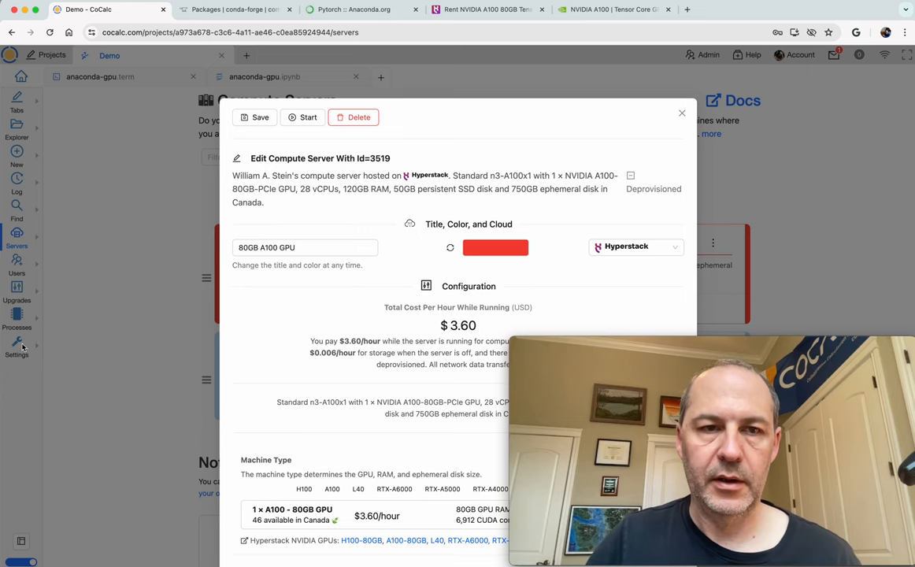
left_click(681, 113)
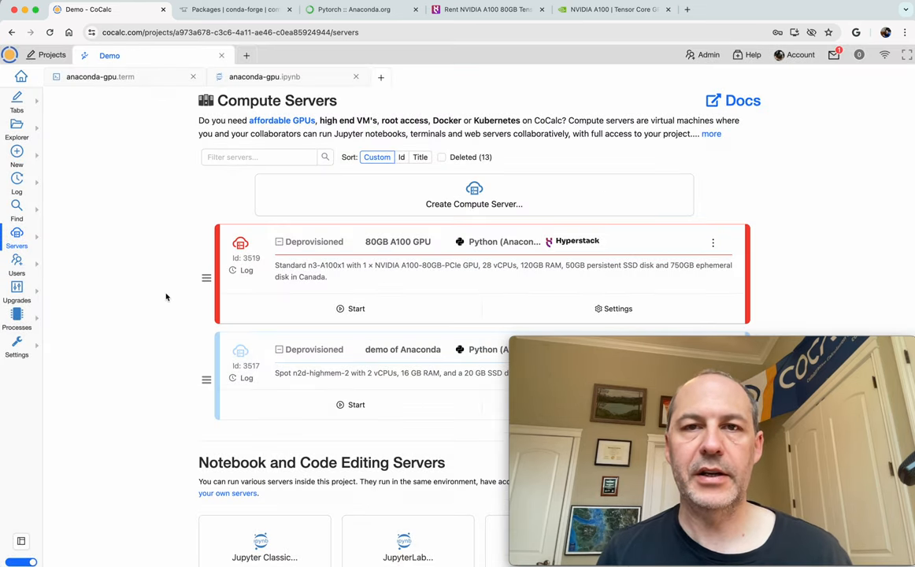